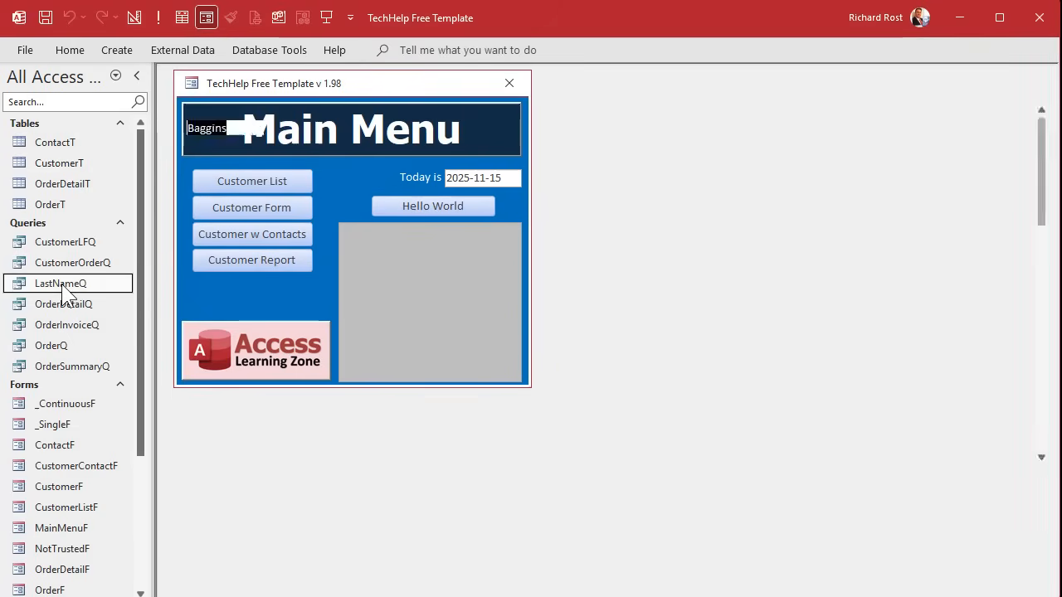
Step: Open LastNameQ and a customer's orders, try the Last Name Filter and Customer combos, then step through OrderF
double_click(61, 284)
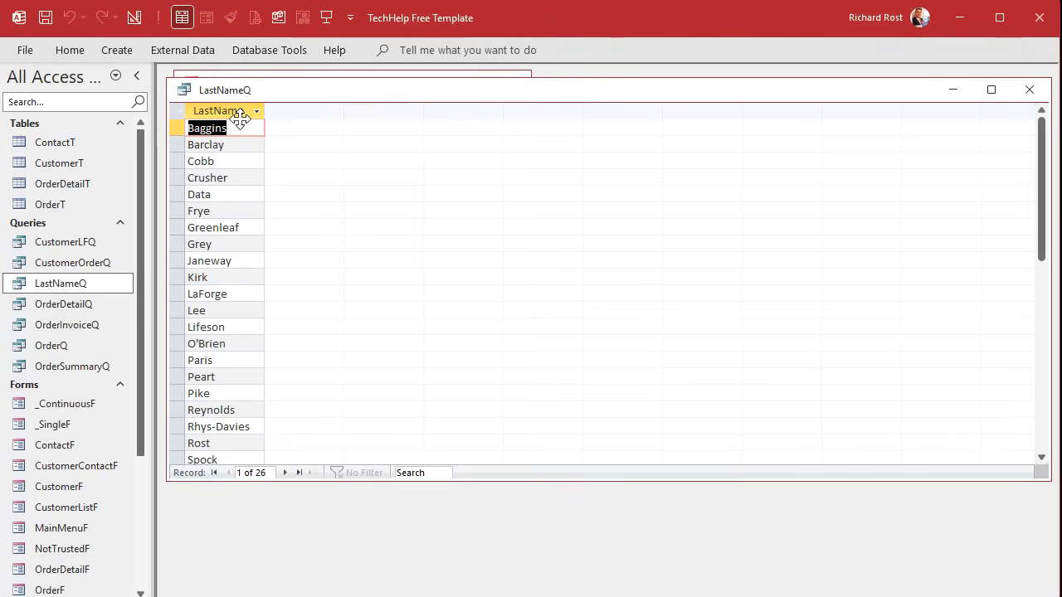
mouse_move(1016, 147)
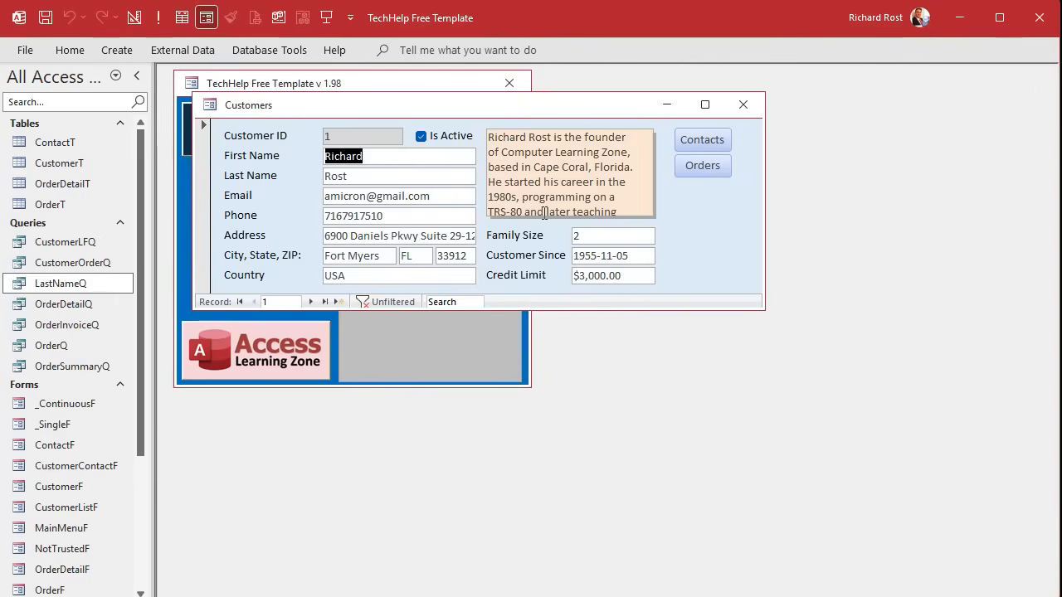
click(702, 165)
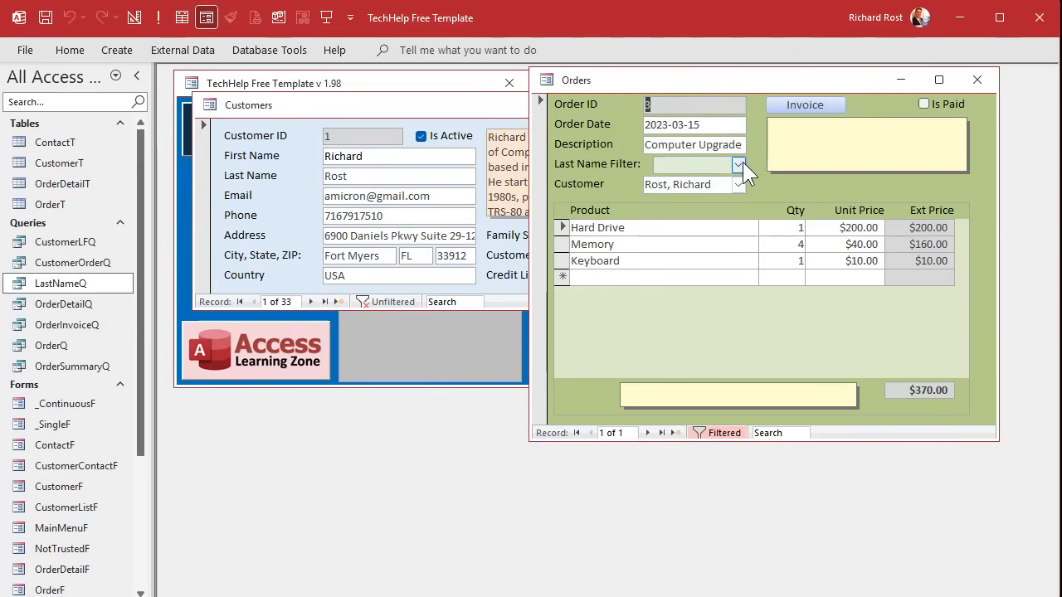
click(738, 164)
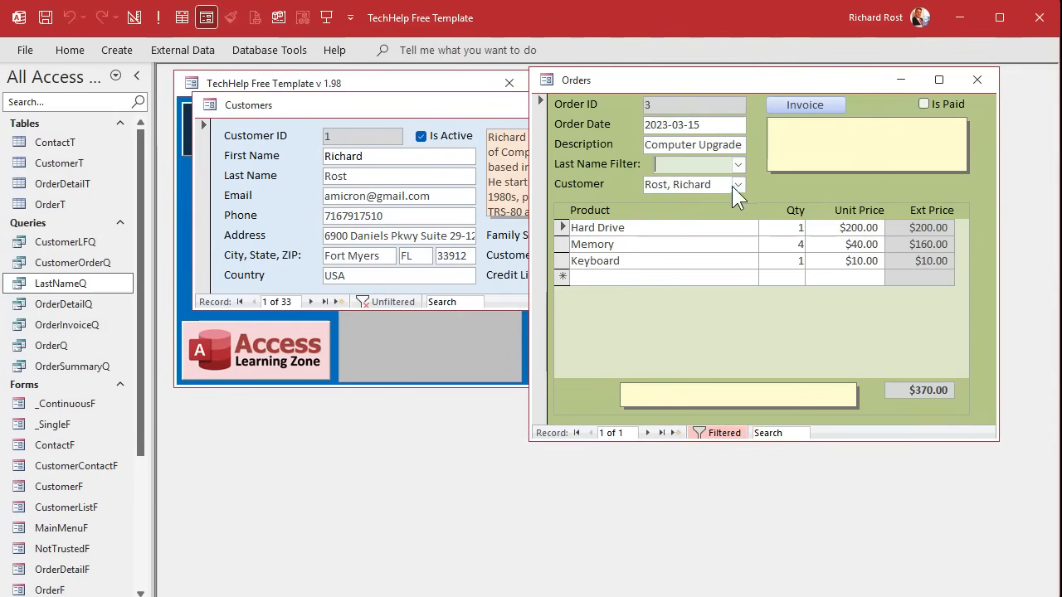
click(738, 184)
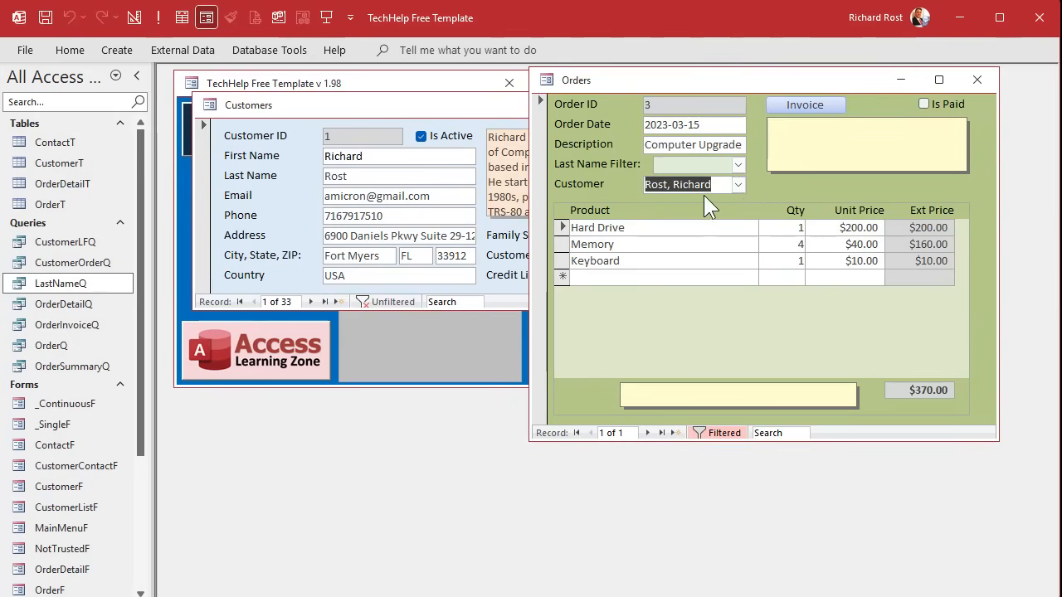
mouse_move(761, 427)
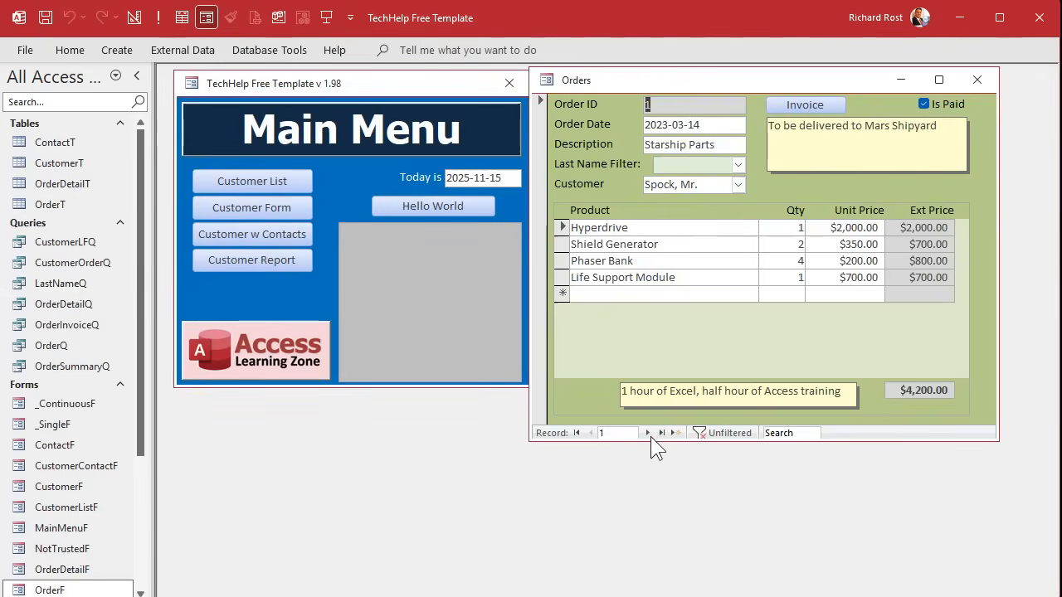
click(648, 432)
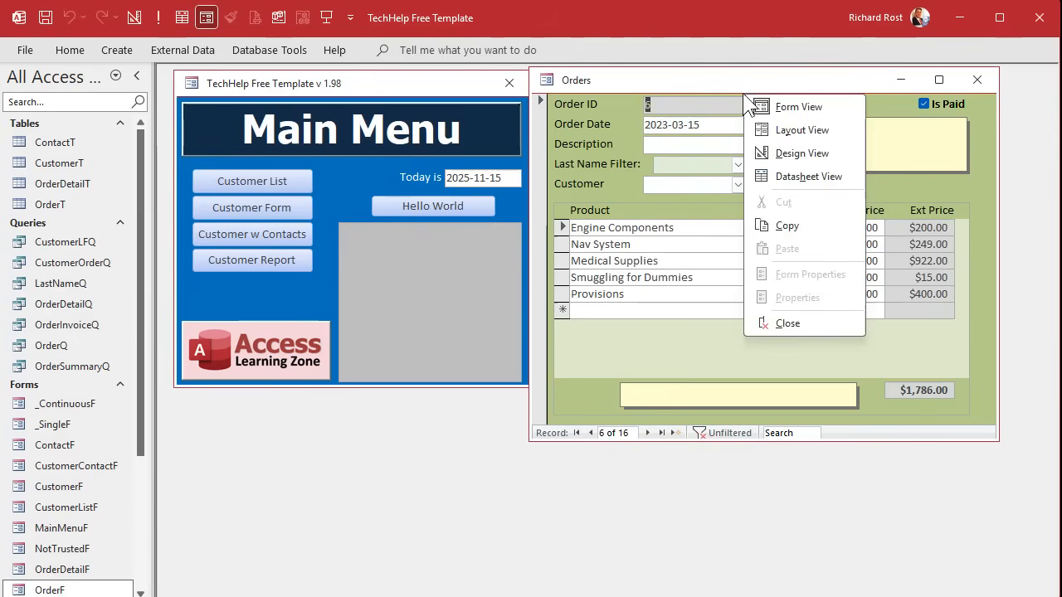
Step: Switch the Orders form to Design View from the title-bar shortcut menu
click(802, 153)
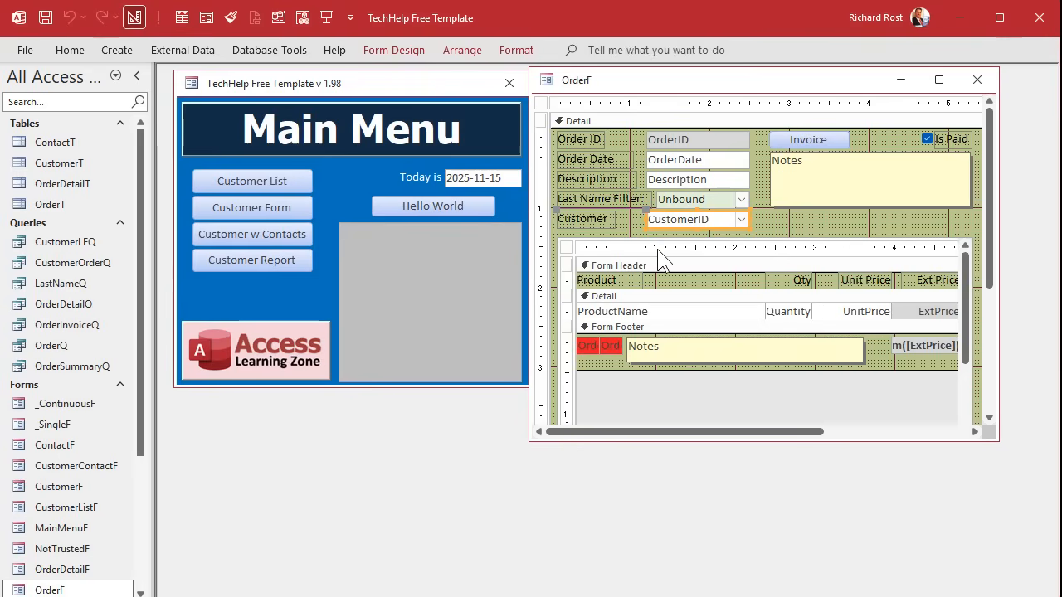
mouse_move(684, 210)
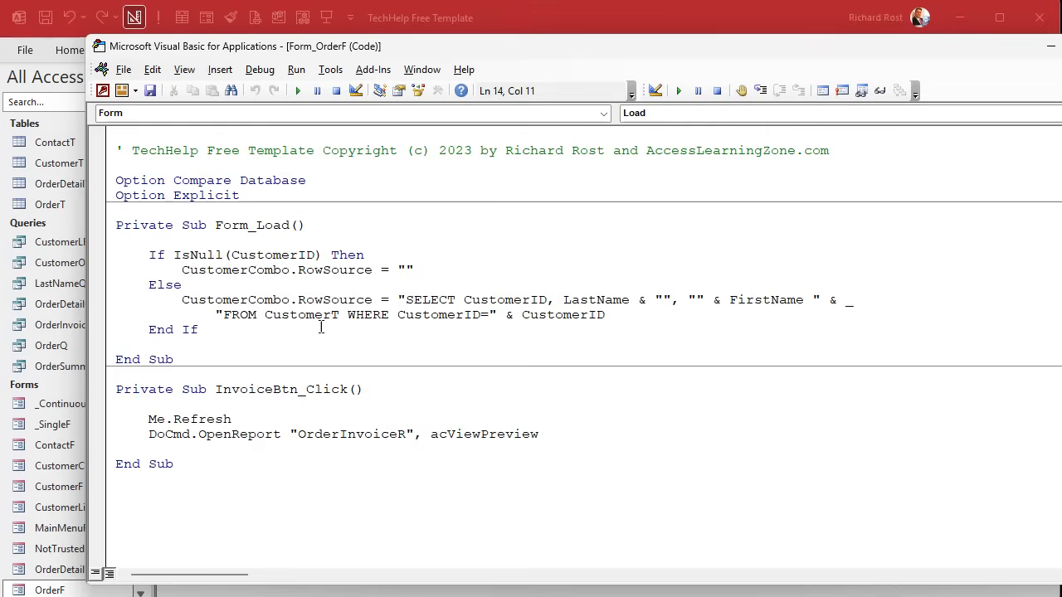
Step: Cut the Form_Load body into a new Private Sub LoadCustomerCombo
drag(147, 254, 197, 329)
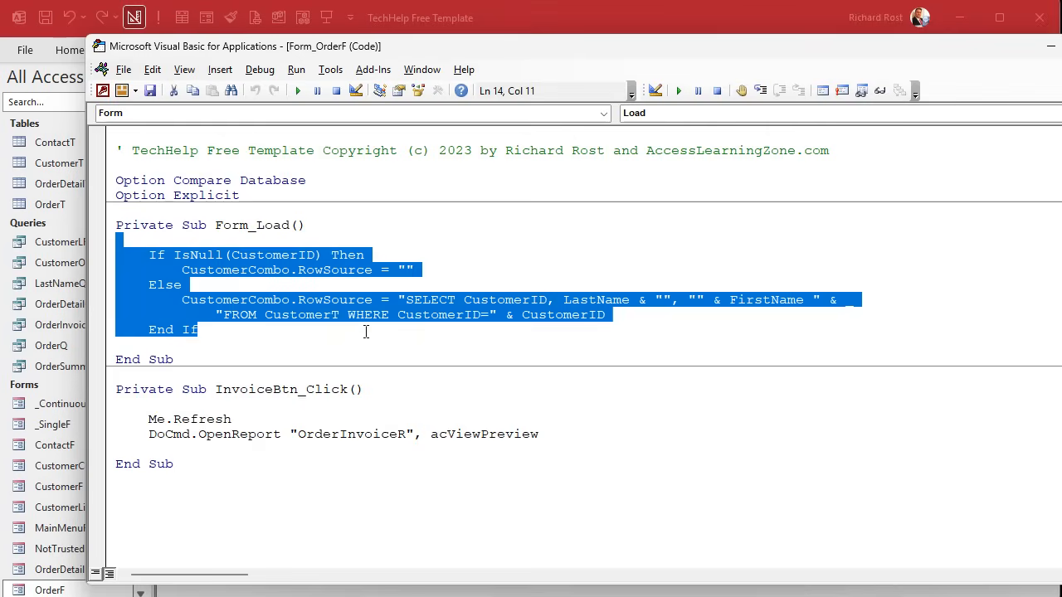
click(311, 276)
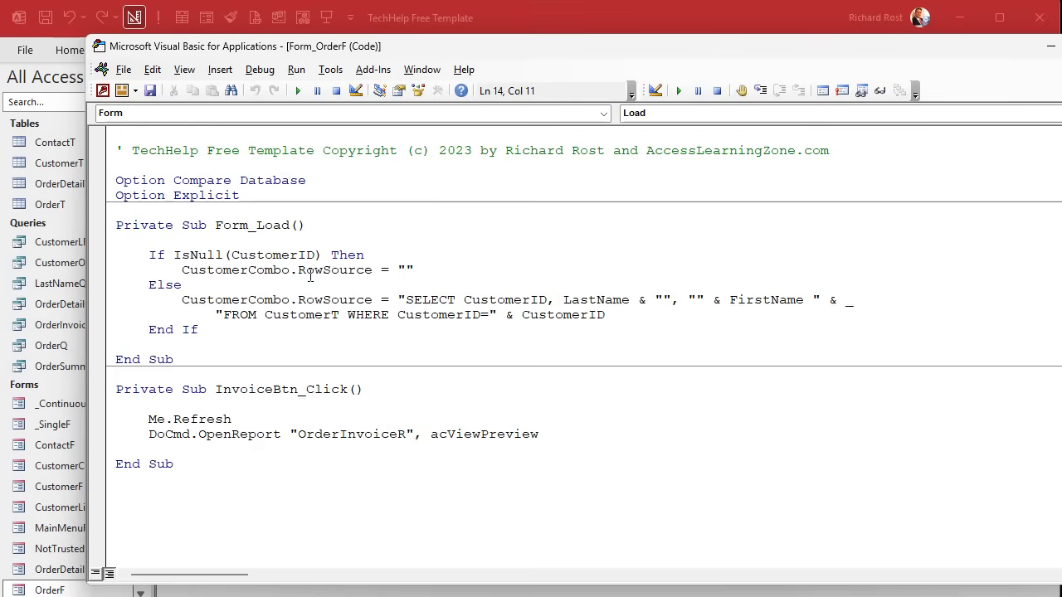
click(296, 209)
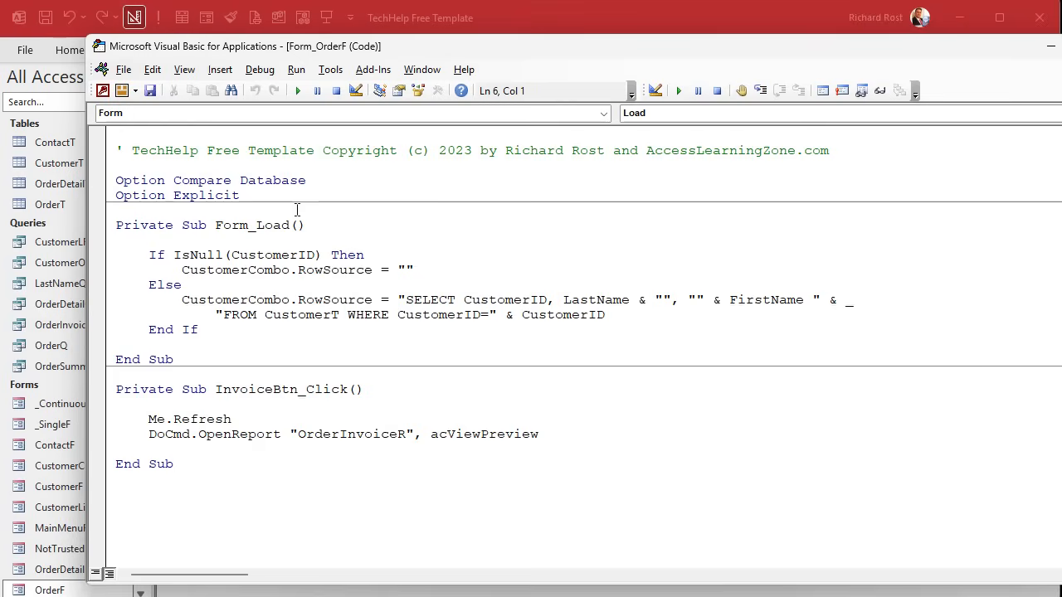
text(private sub)
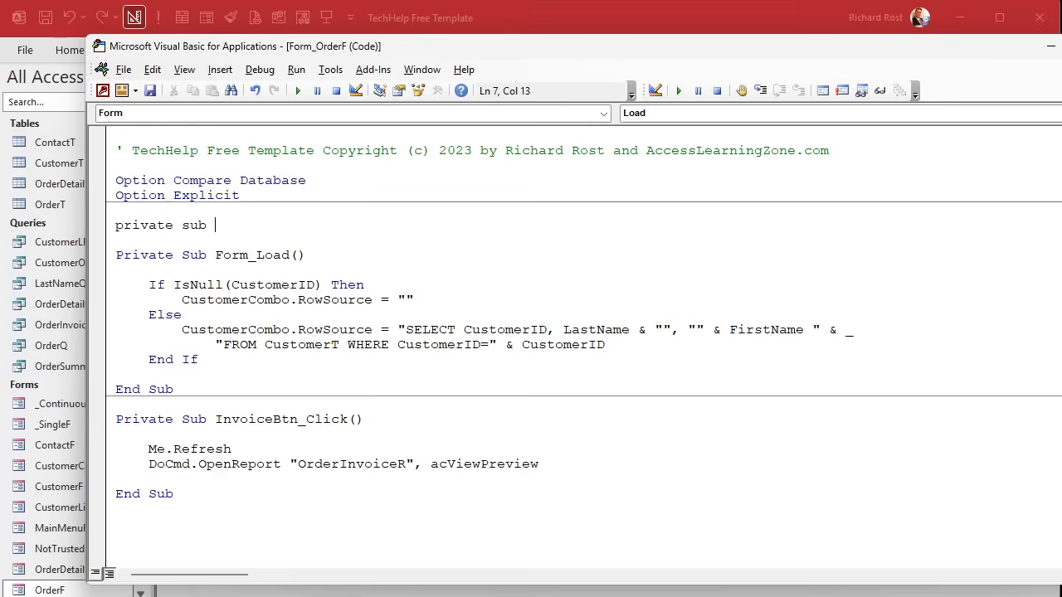
text(LoadCustomer)
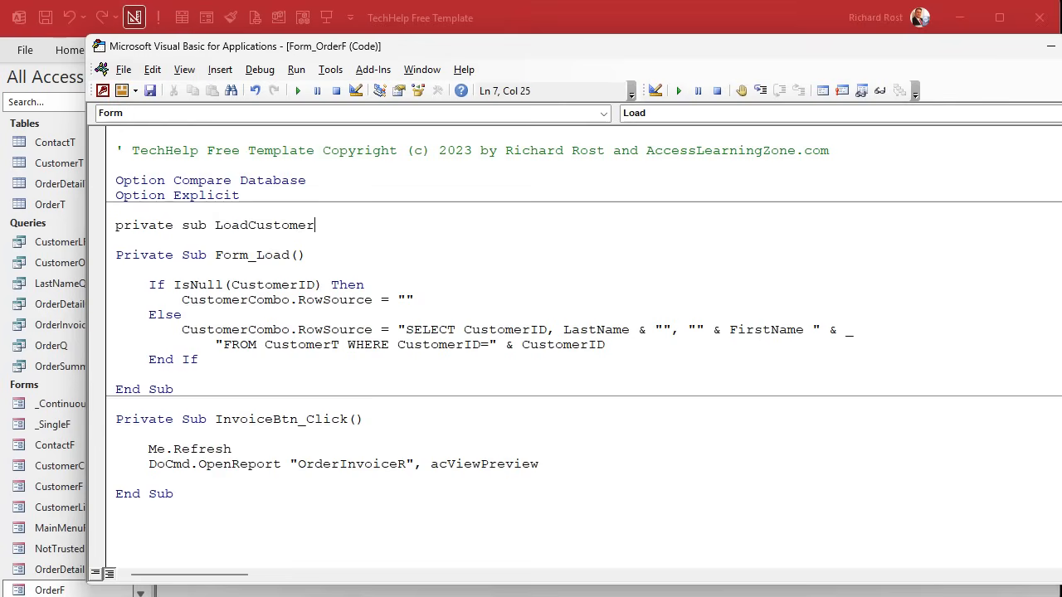
text(Combo()
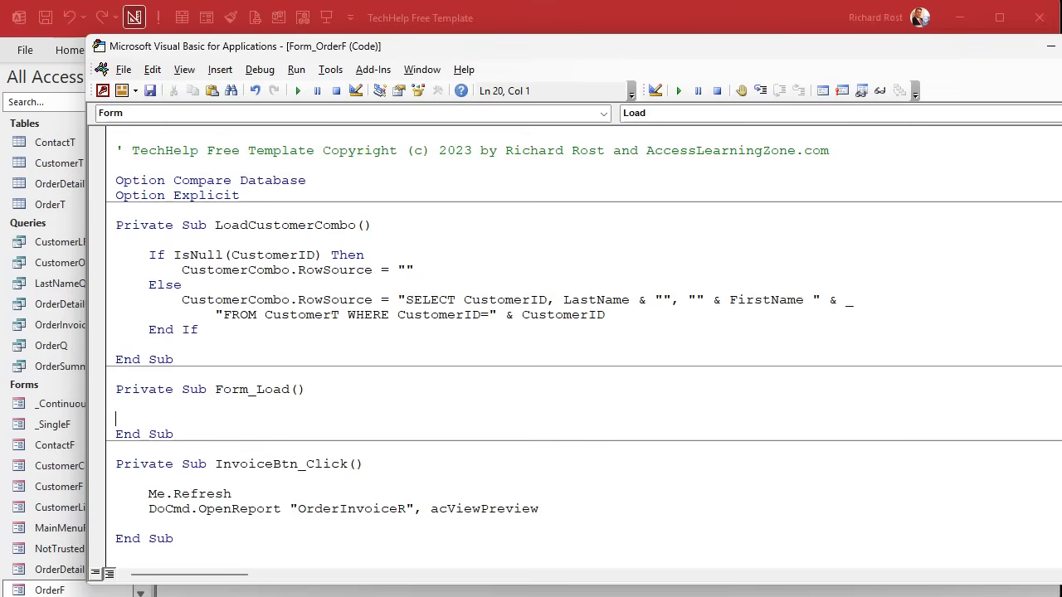
Step: Call LoadCustomerCombo from Form_Load and from a new Form_Current event
text(LoadCustomerCombo)
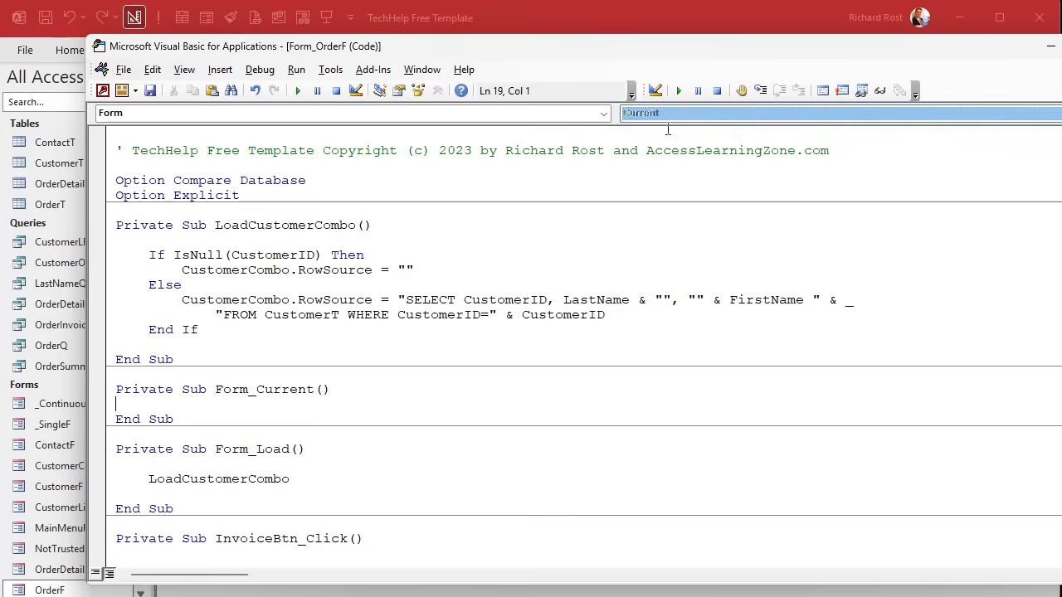
text(LoadCustomerCombo)
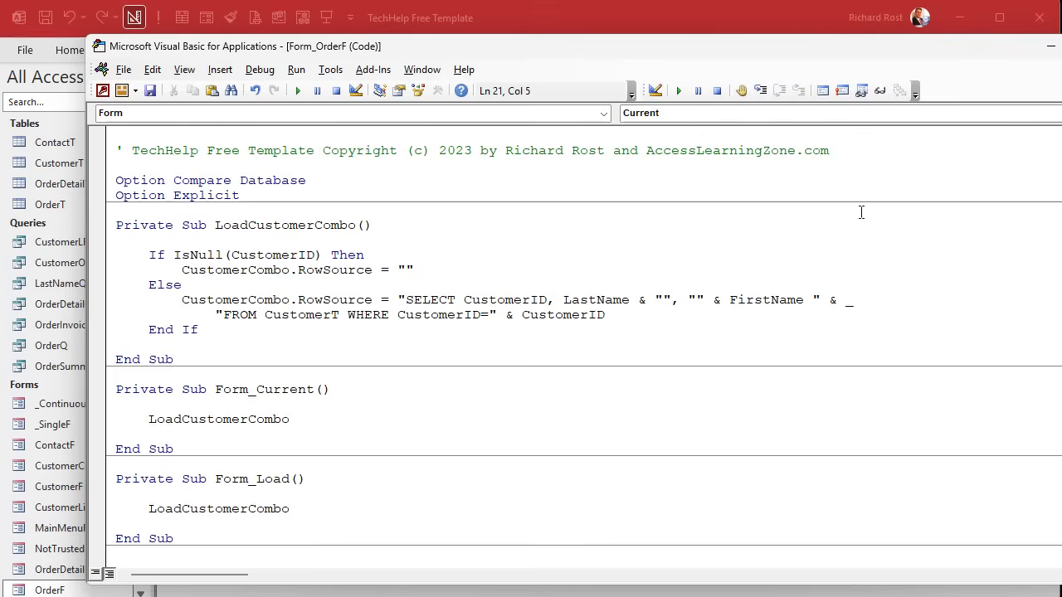
mouse_move(618, 415)
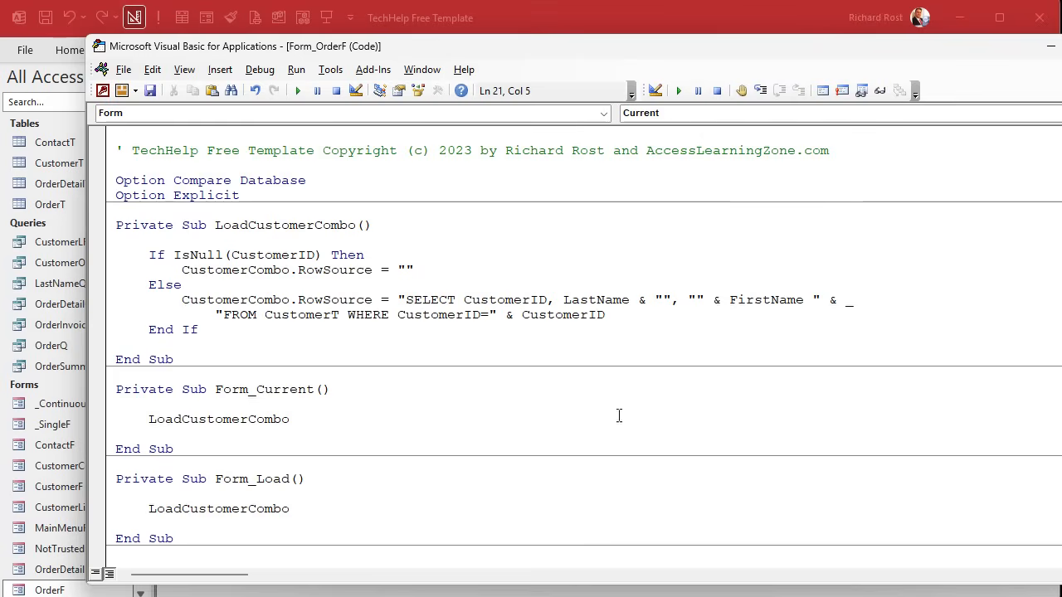
double_click(218, 419)
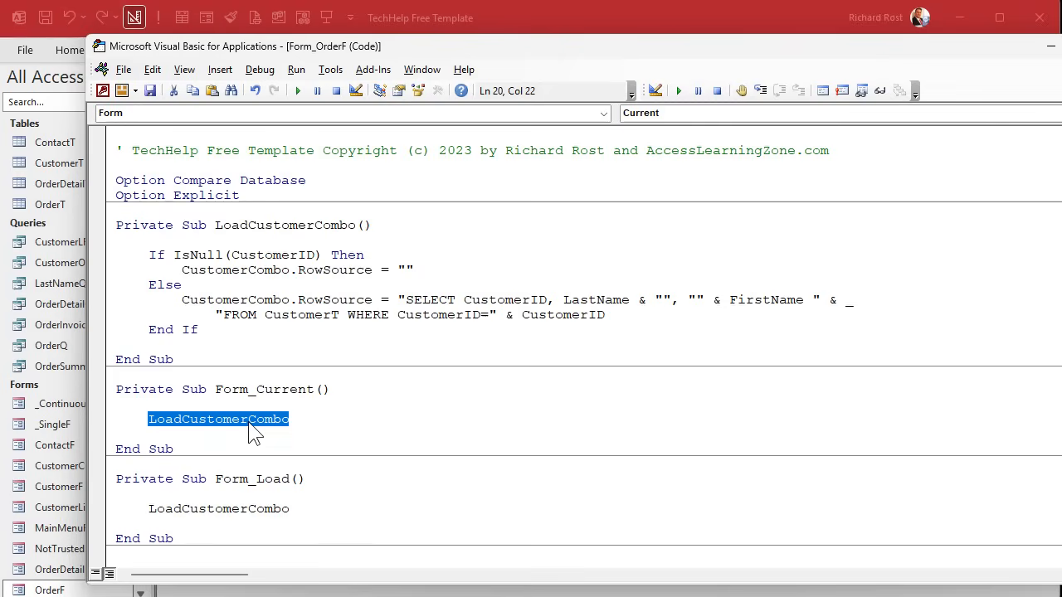
mouse_move(174, 432)
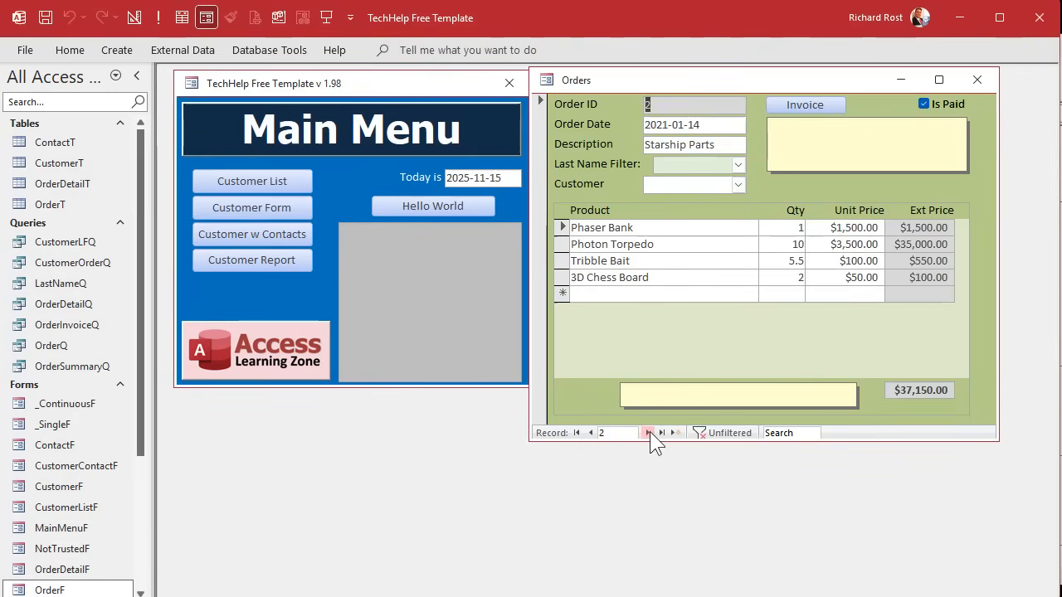
Step: Step forward to order 7 and check that its Customer combo lists LaForge
click(648, 432)
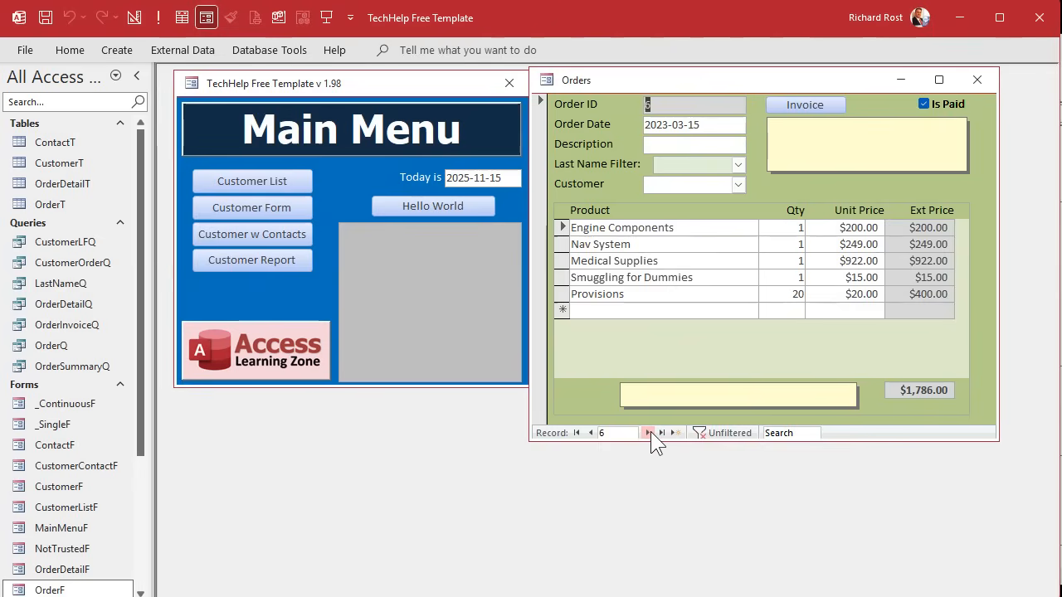
click(648, 432)
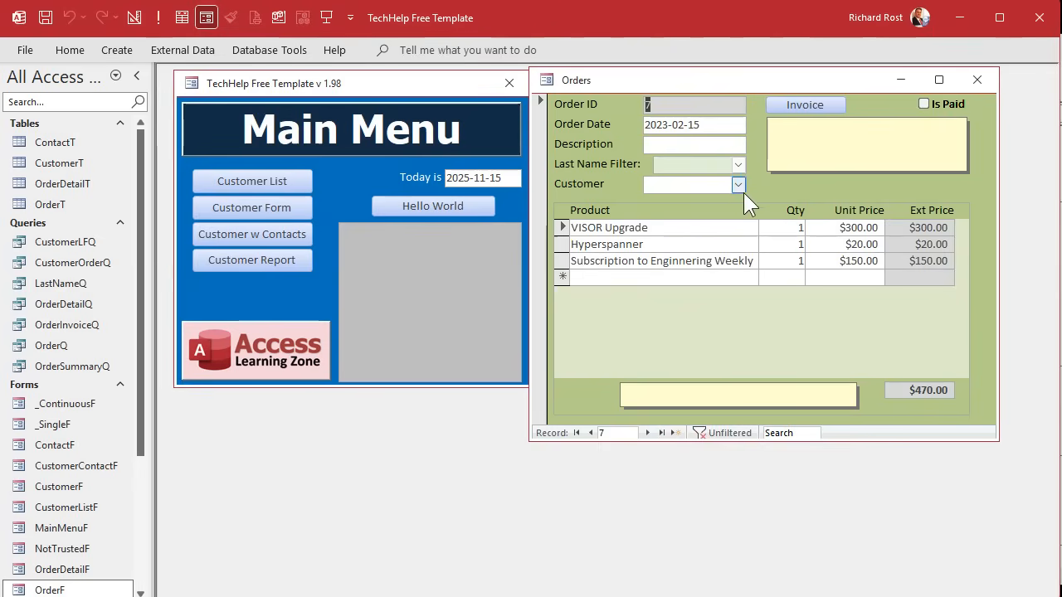
click(737, 184)
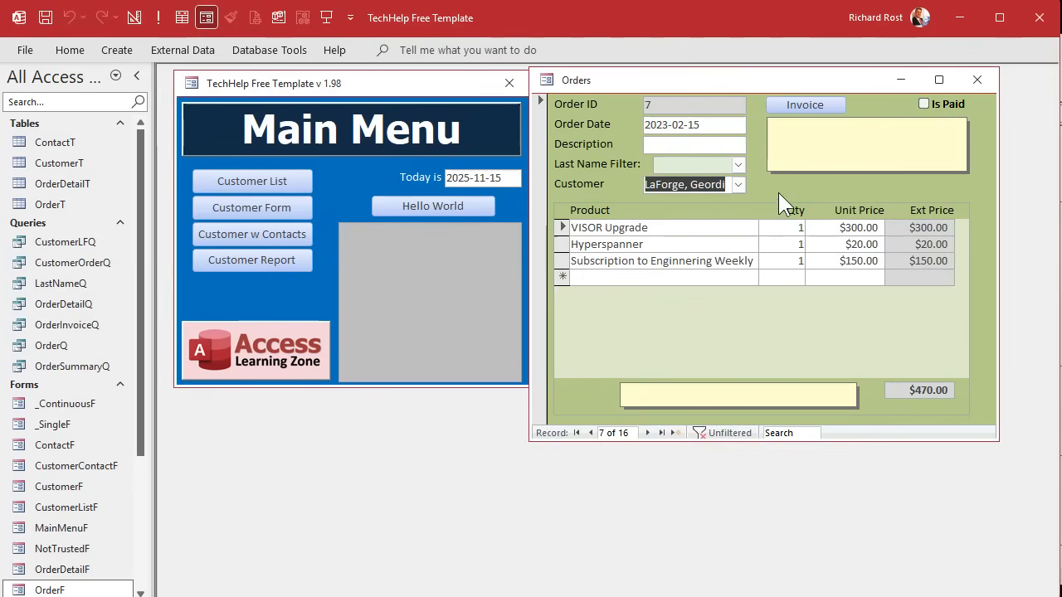
click(589, 432)
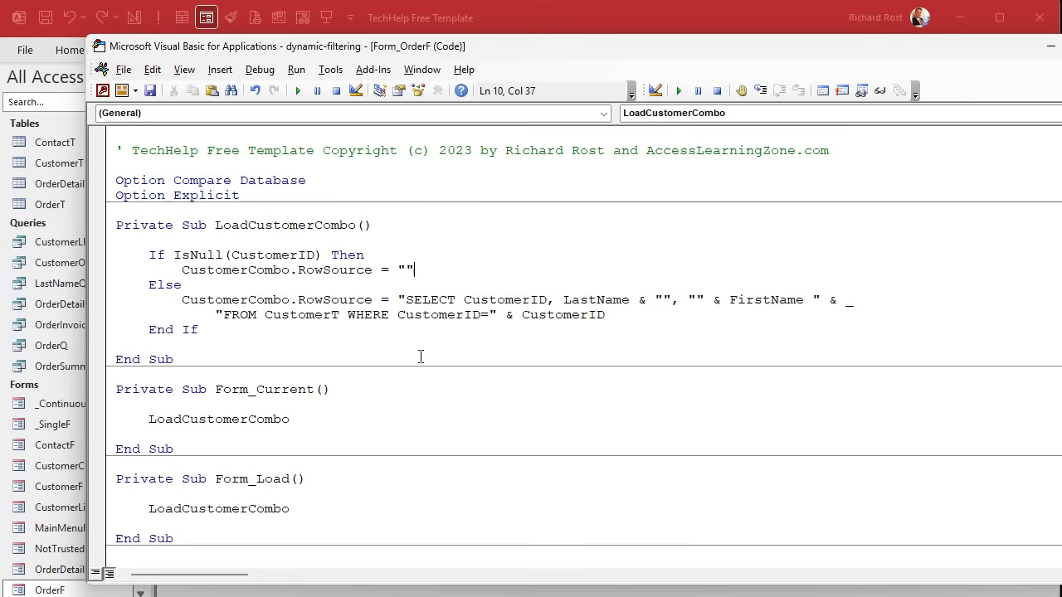
Step: Add a CustomerCombo.Requery line to Form_Current
double_click(334, 300)
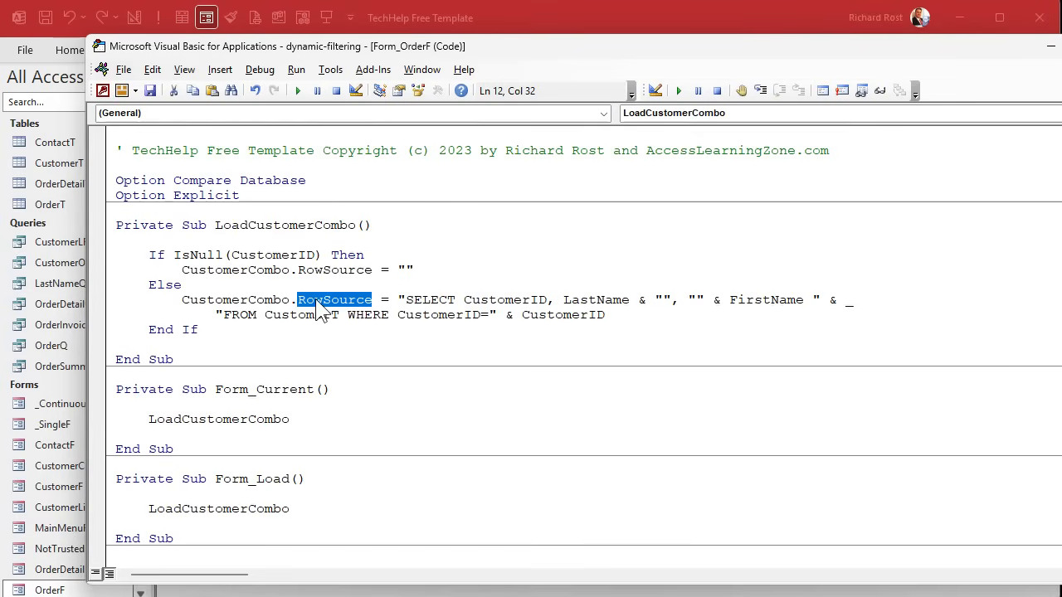
click(497, 418)
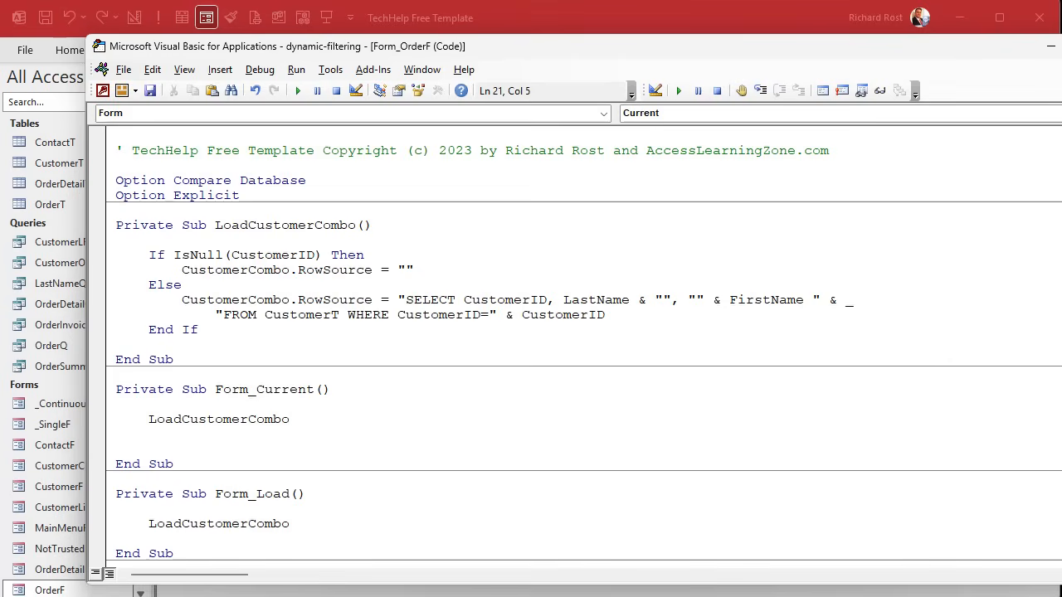
text(customercom)
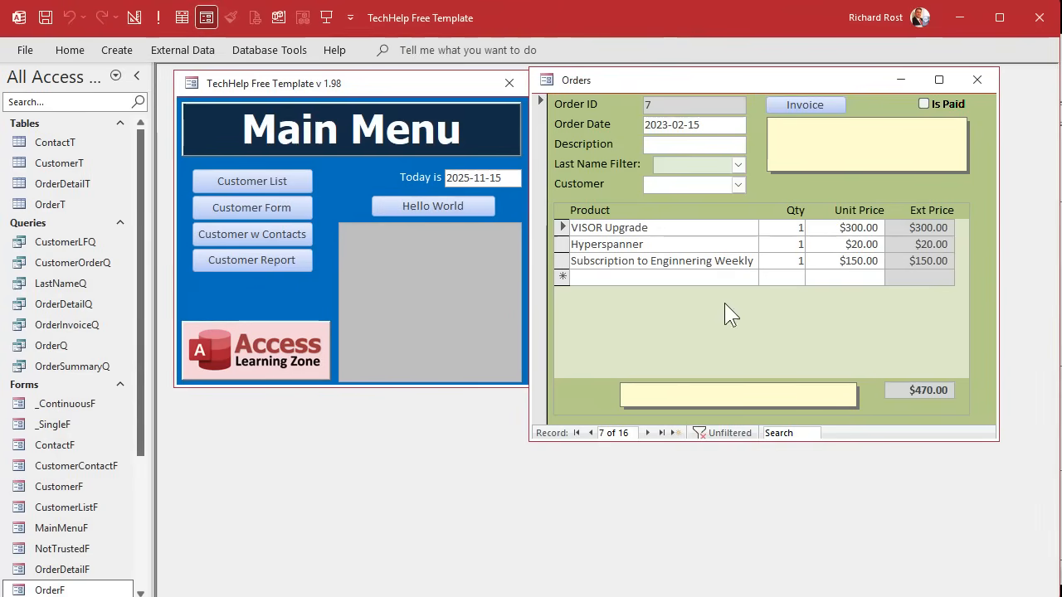
Step: Step through to order 14, checking the Customer and Last Name Filter combo lists
click(647, 432)
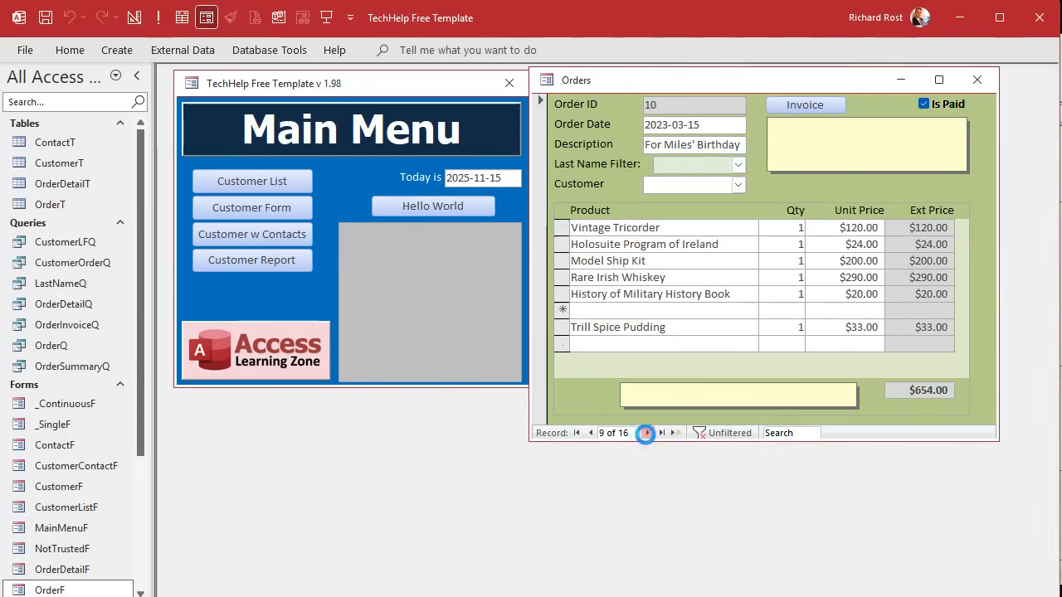
click(648, 432)
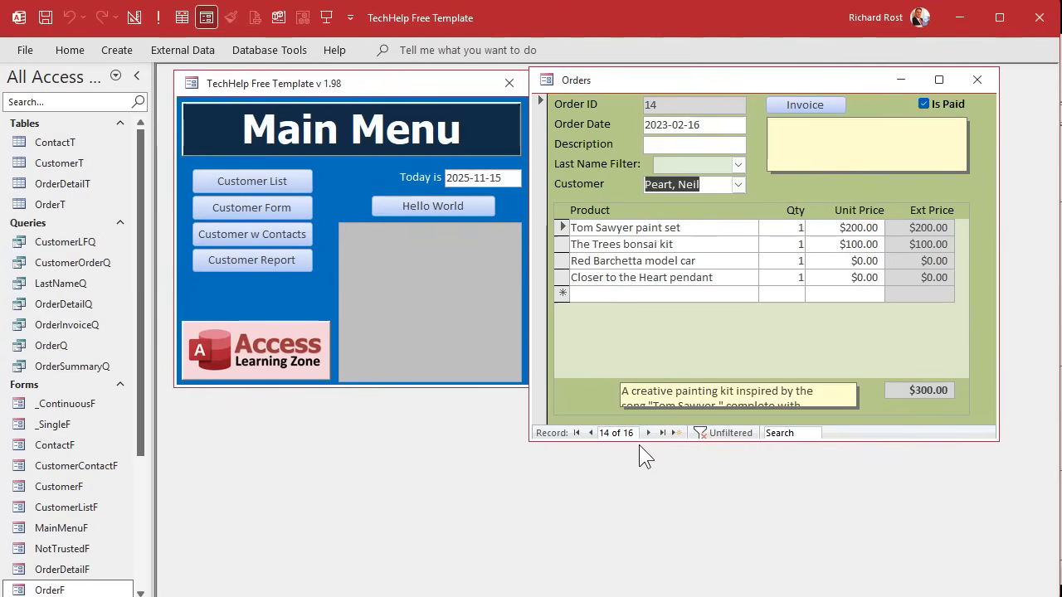
mouse_move(910, 217)
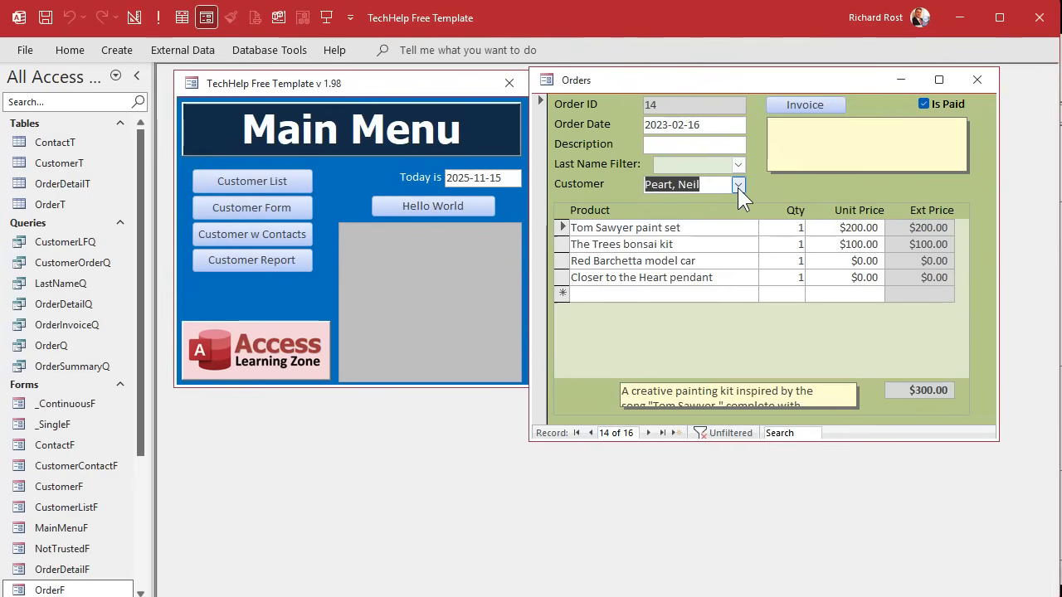
click(737, 185)
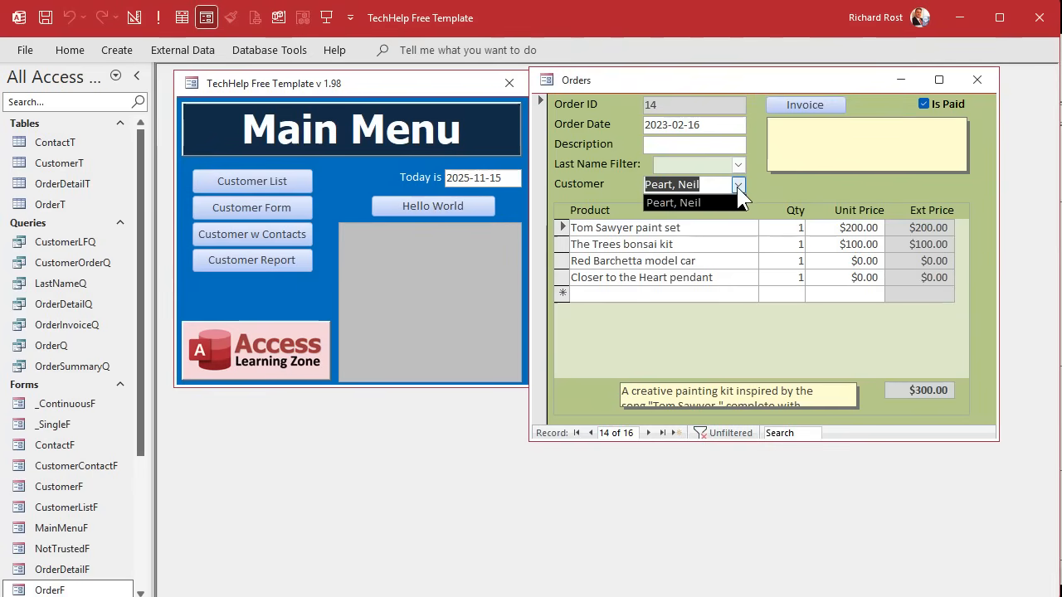
click(738, 164)
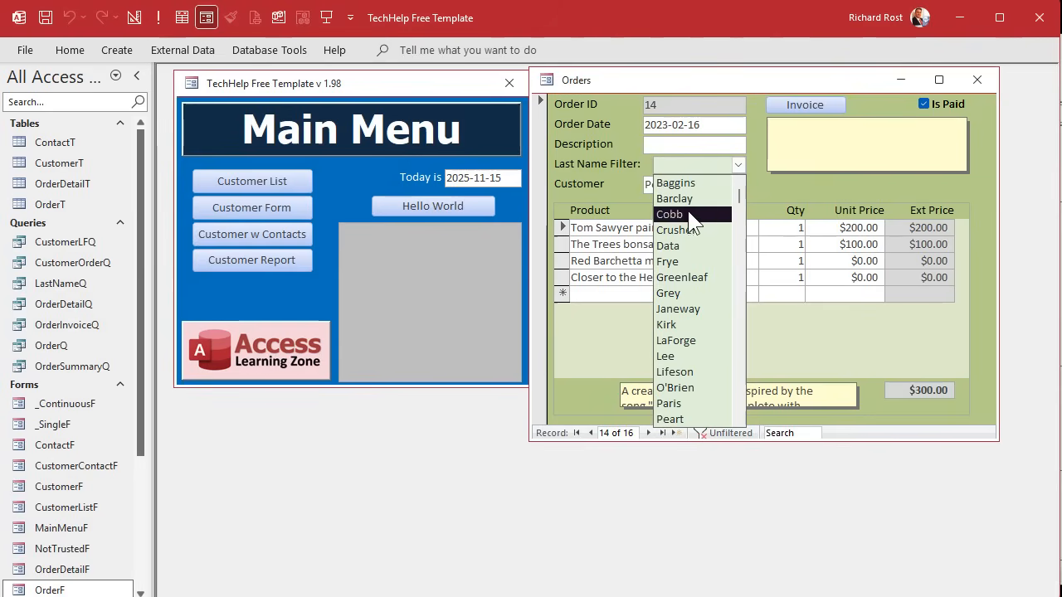
scroll(down, 3)
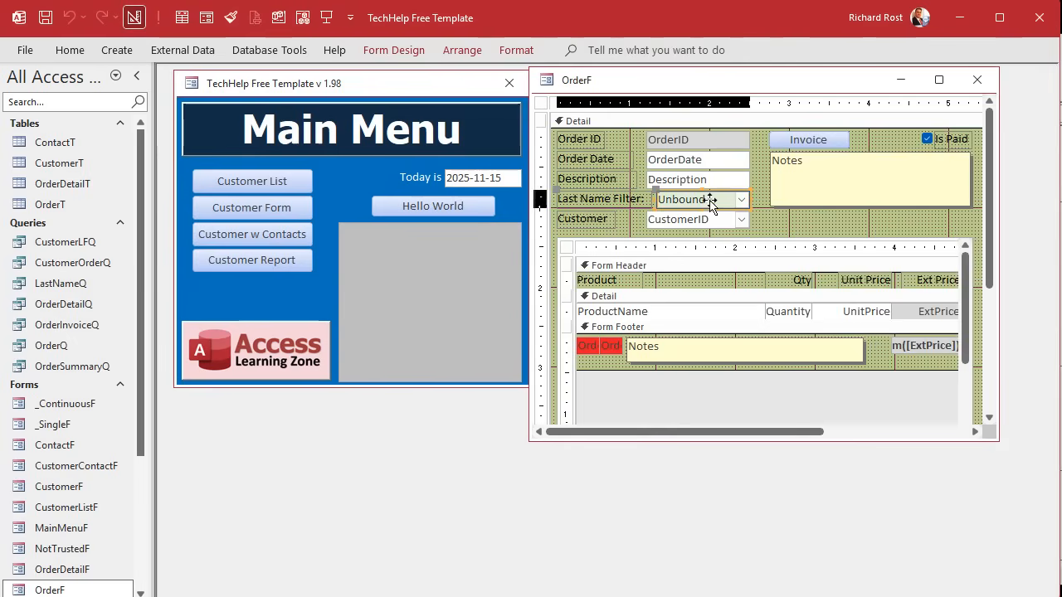
Step: Select LastNameCombo and create its After Update event procedure
click(701, 199)
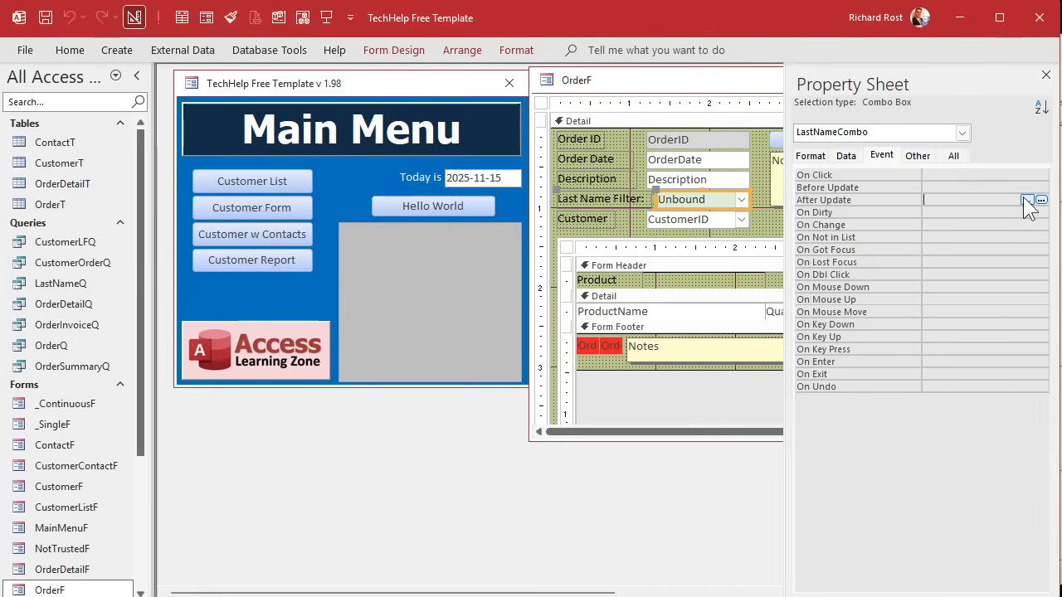
click(1041, 200)
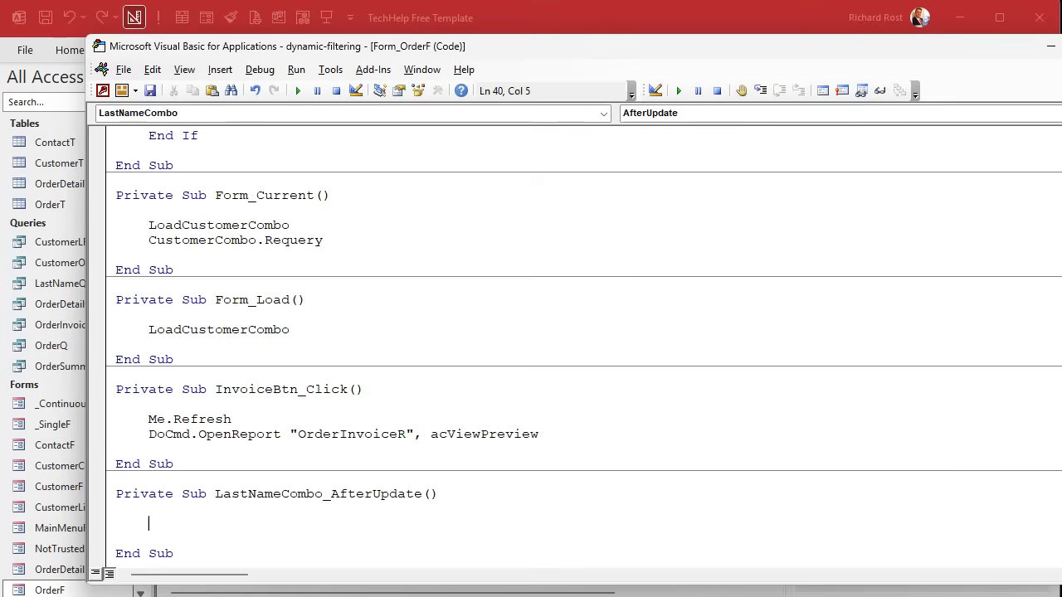
Step: Start CustomerCombo.RowSource as a SELECT of CustomerID and 'LastName, FirstName'
text(cu)
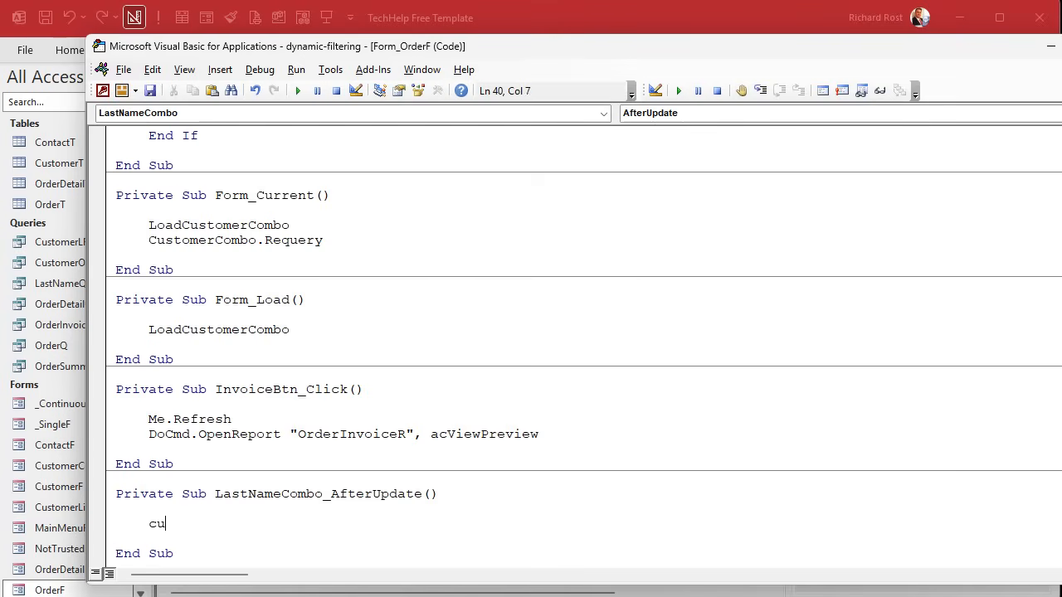
text(stomercombo.rows)
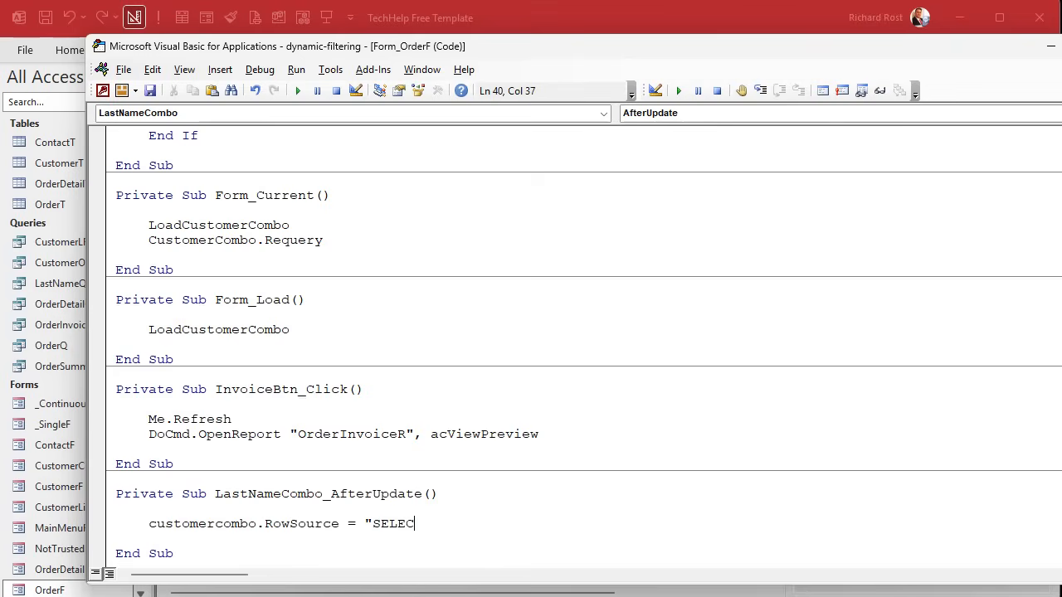
text(T)
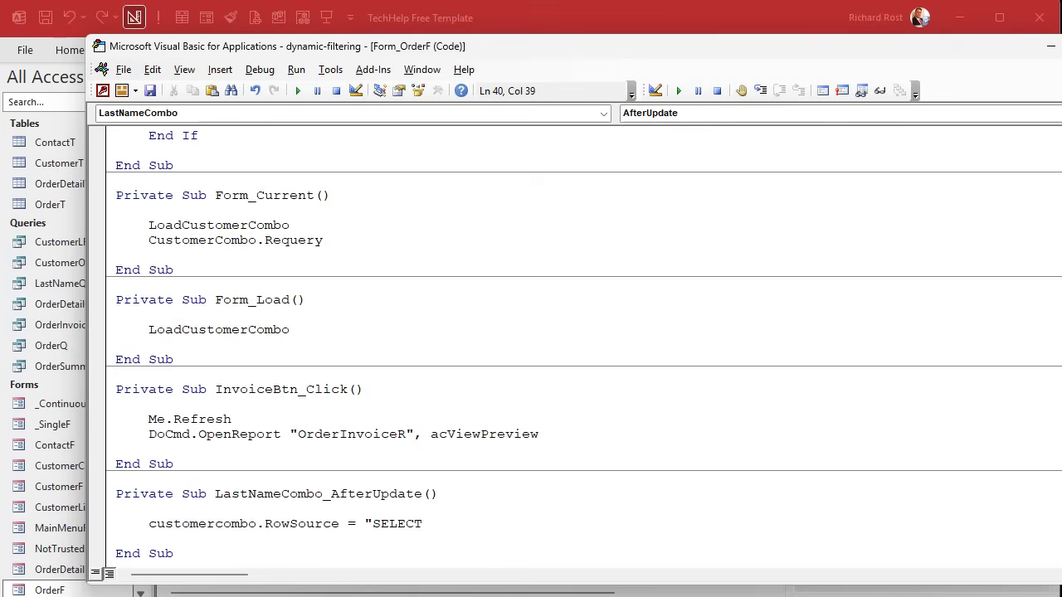
text(CustomerID,)
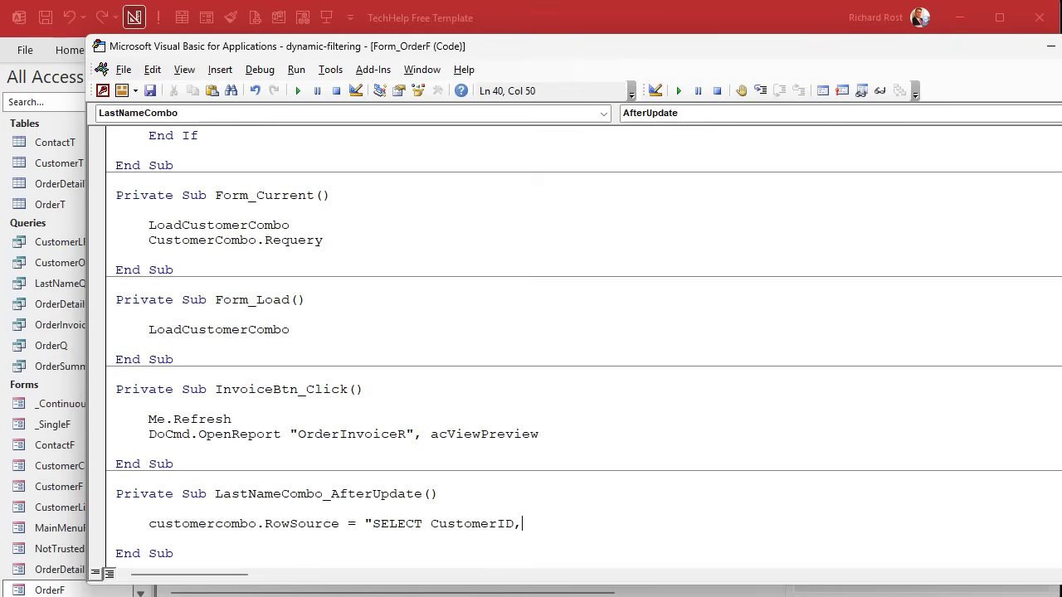
text(LastName)
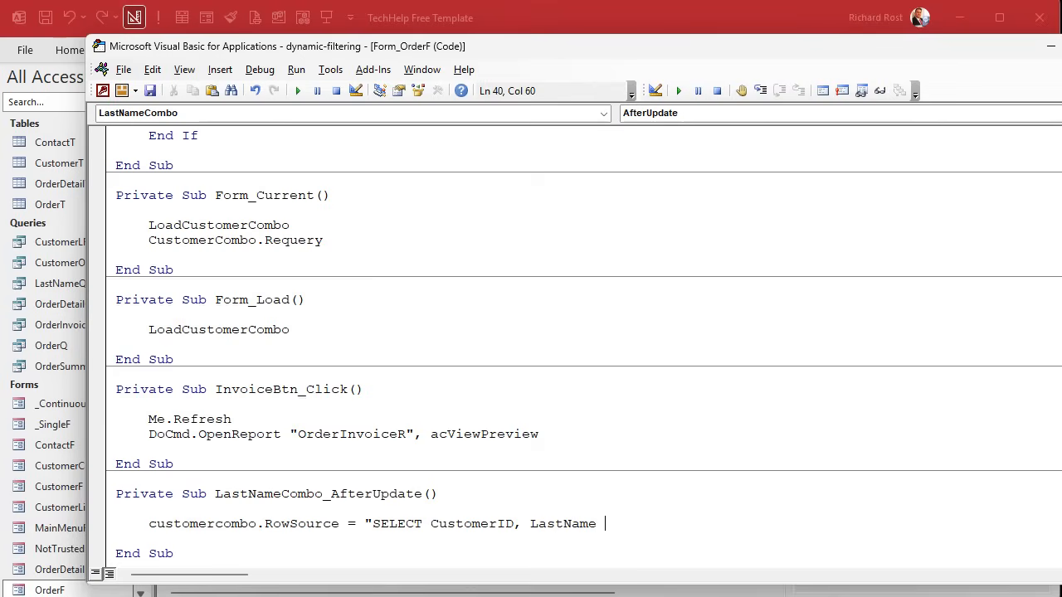
text(& "",)
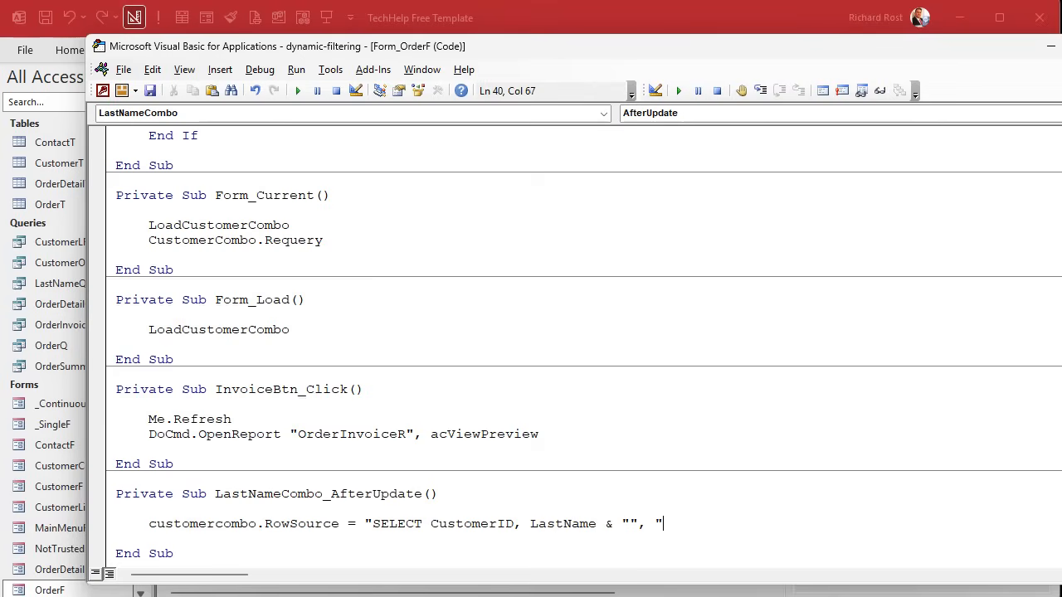
text(" & Fir)
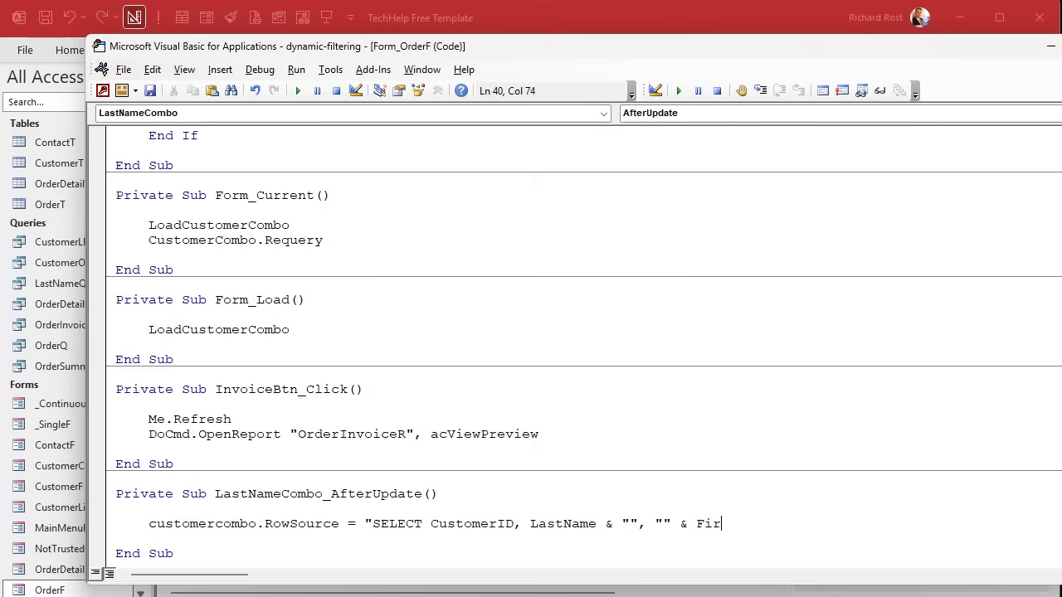
text(stName " & _)
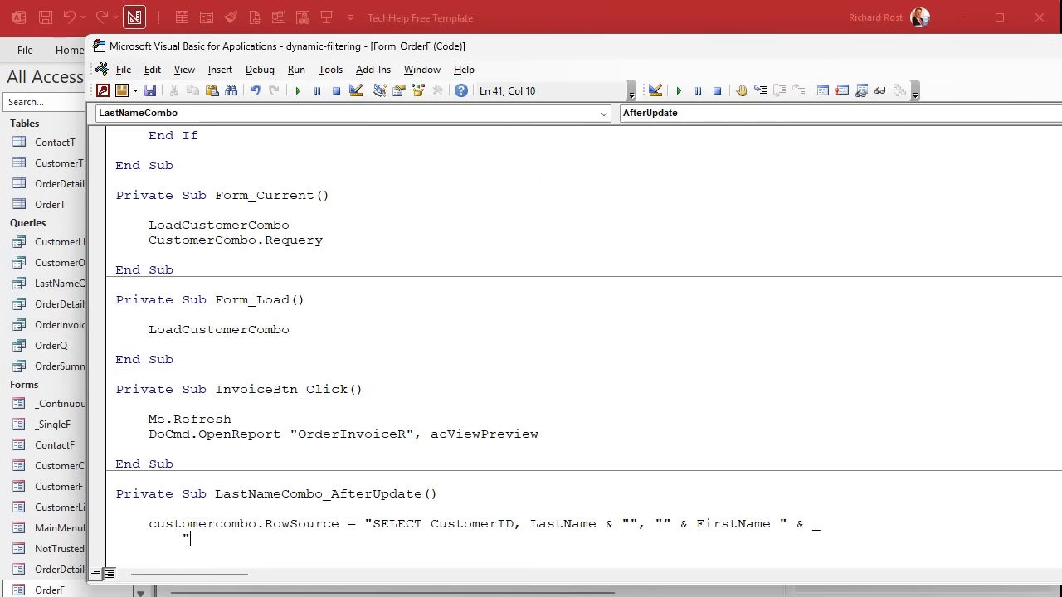
Step: Finish the query with FROM CustomerT WHERE LastName equals the LastNameCombo value
text("FROM CustomerT")
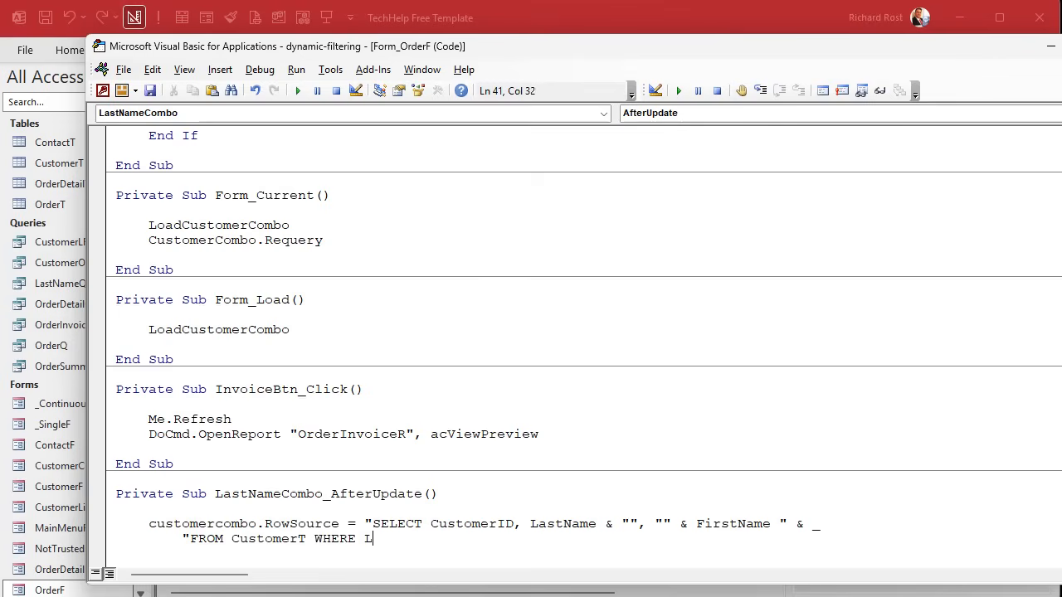
text(astName =)
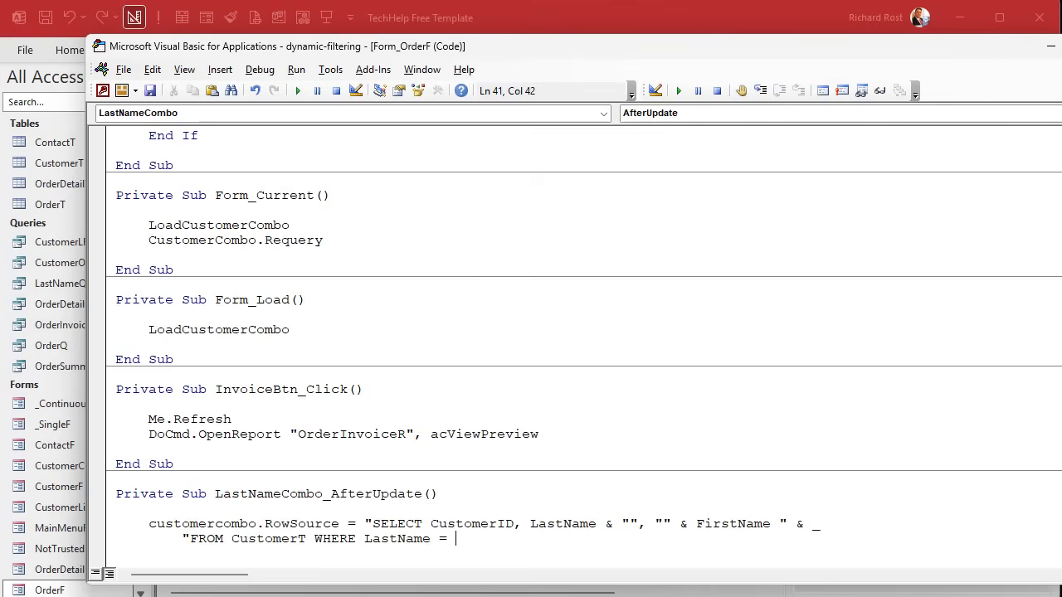
text("")
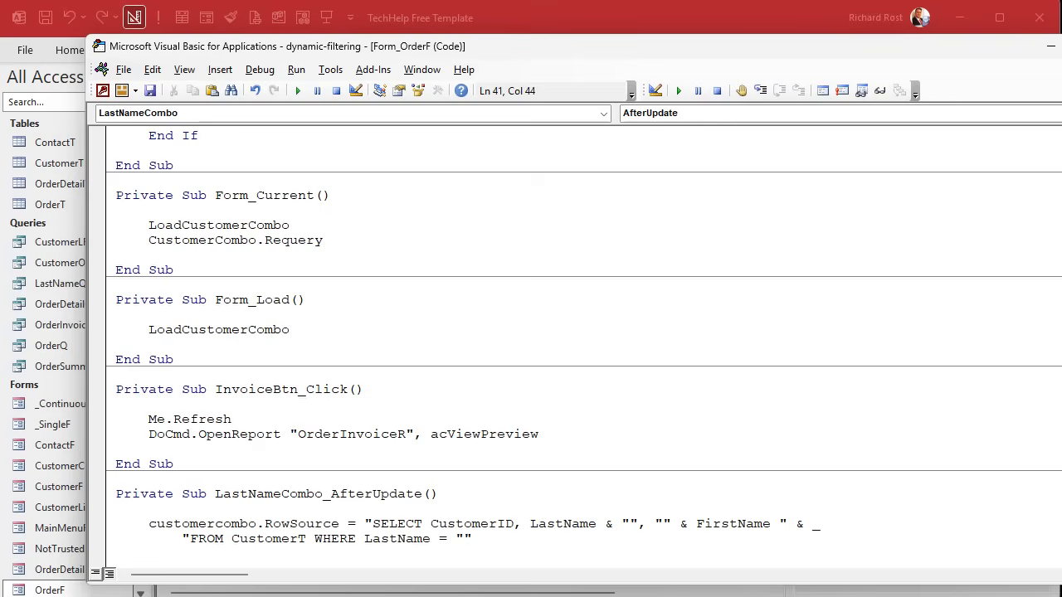
text(")
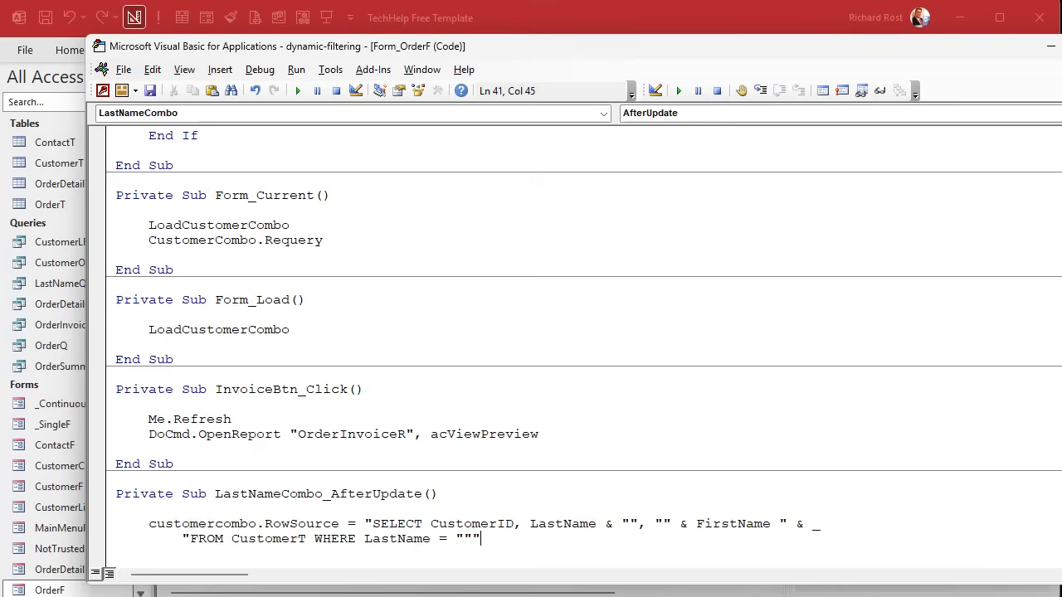
text(& LastNameCombo &)
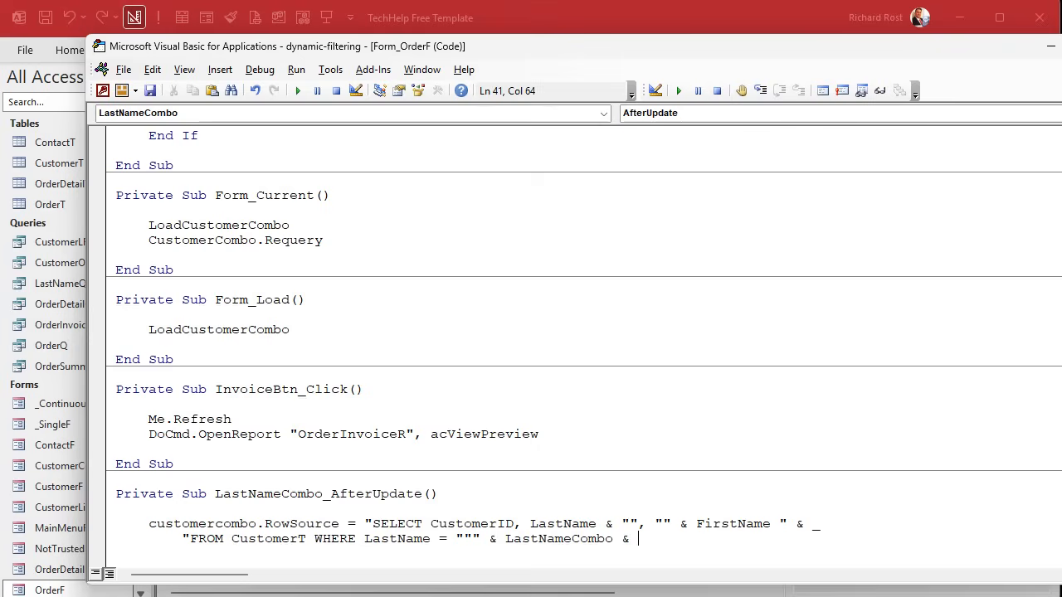
text("""")
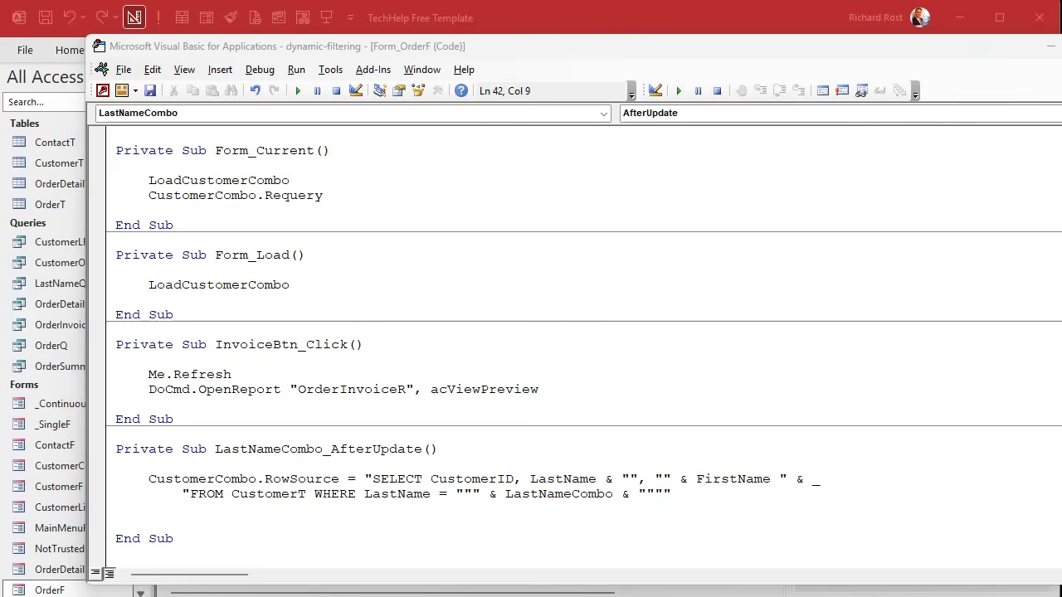
Step: Add CustomerCombo.SetFocus on a new line after the RowSource statement
click(220, 515)
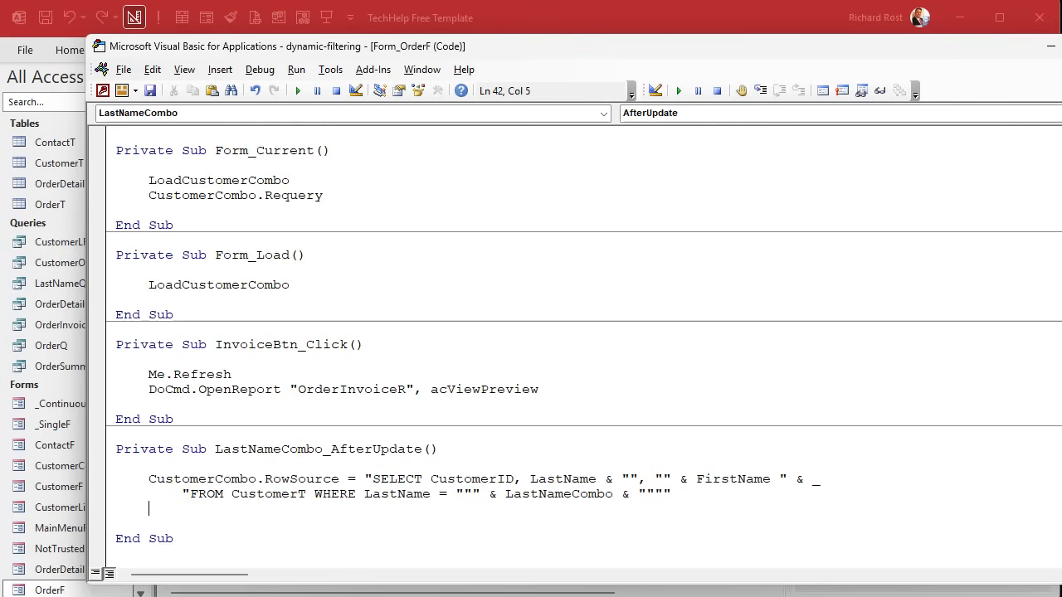
text(customercombo.SetFo)
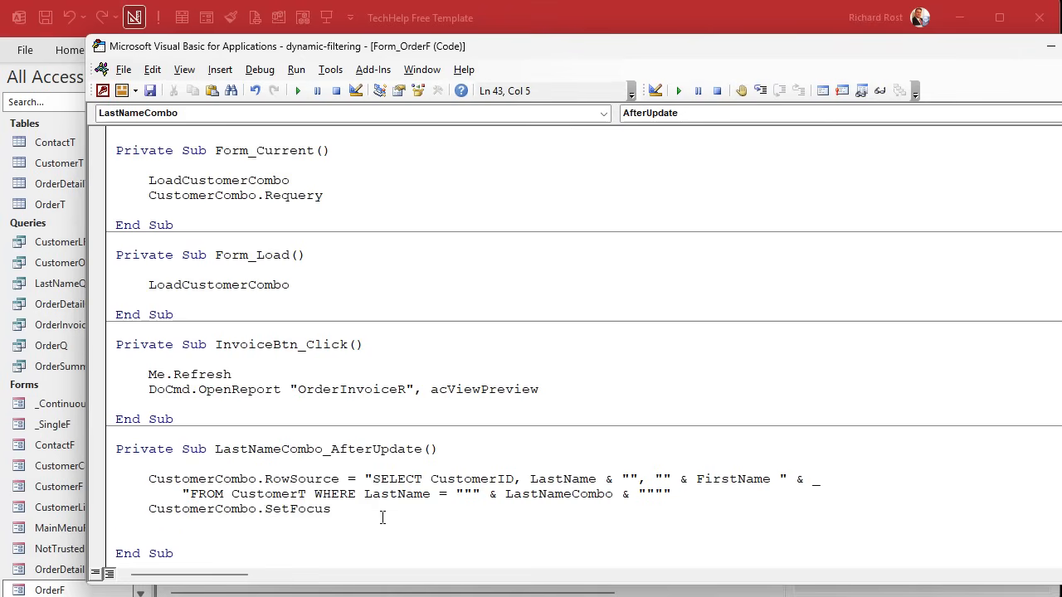
text(cust)
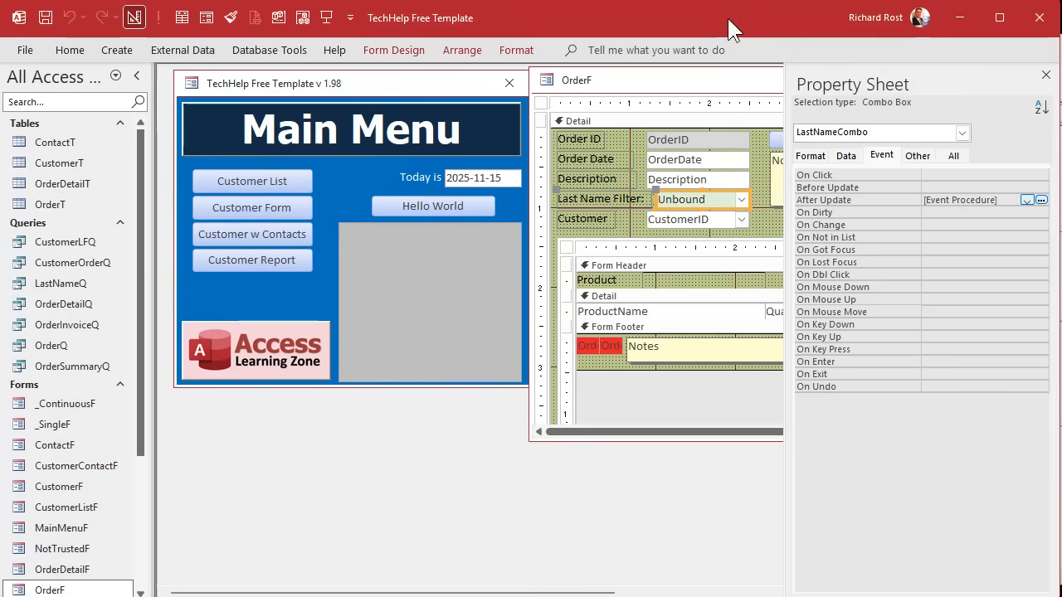
Step: In Form View, filter by last name Kirk and assign order 1 to Kirk, James
click(1046, 75)
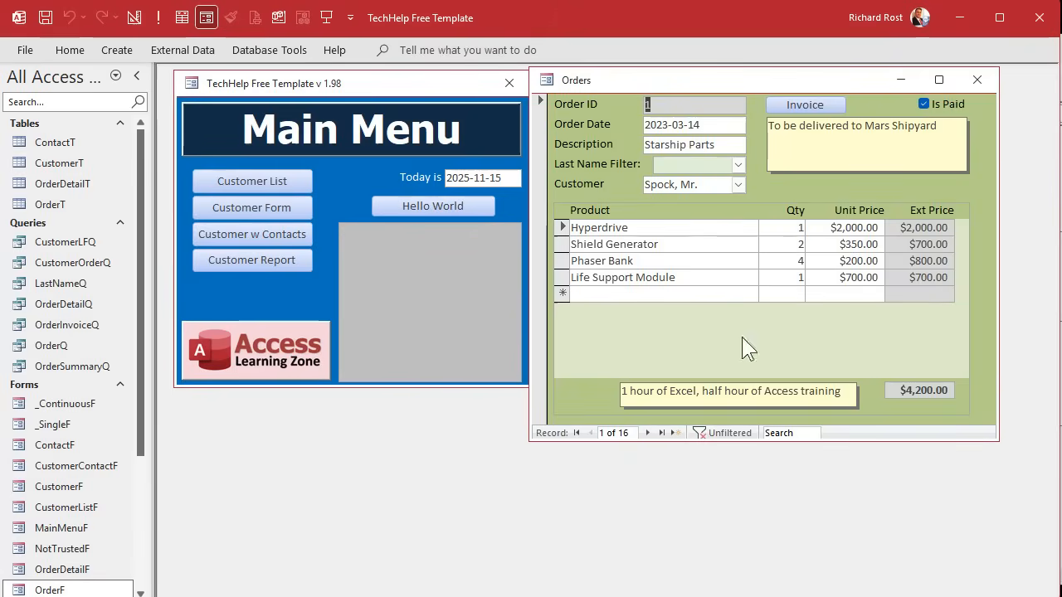
click(736, 164)
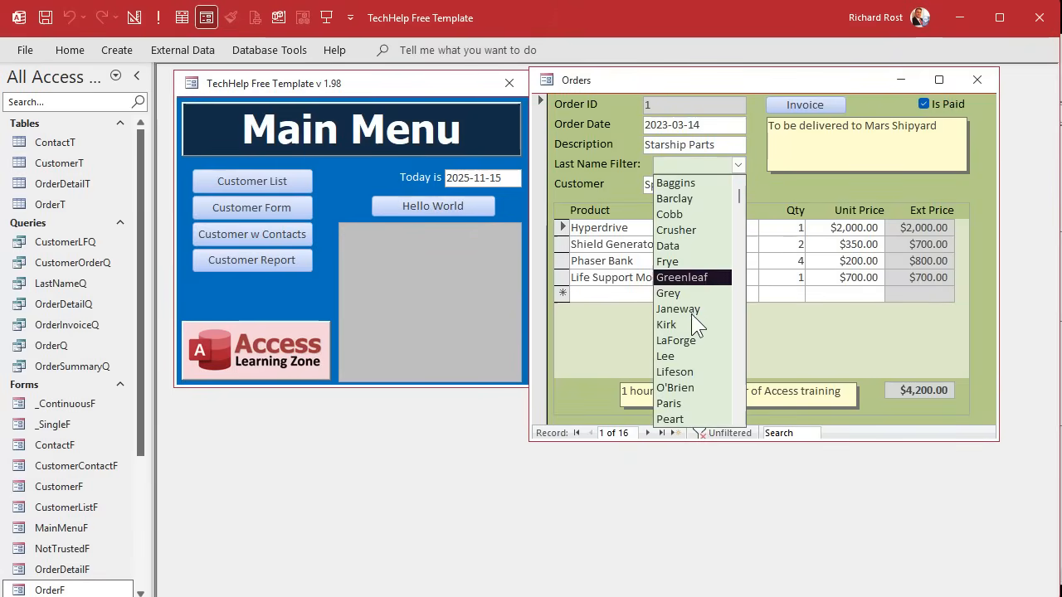
click(666, 325)
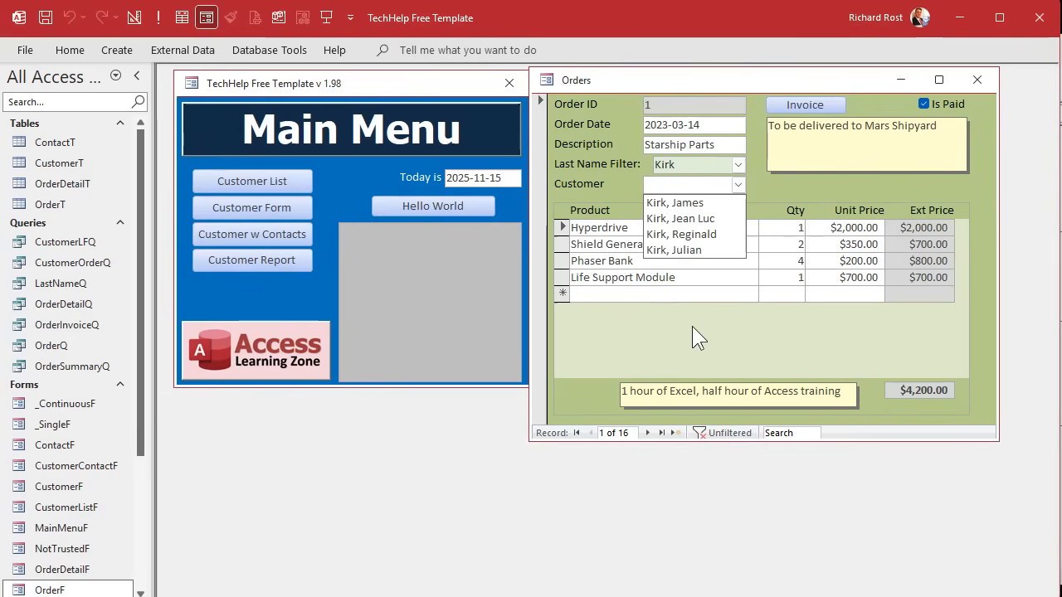
mouse_move(682, 234)
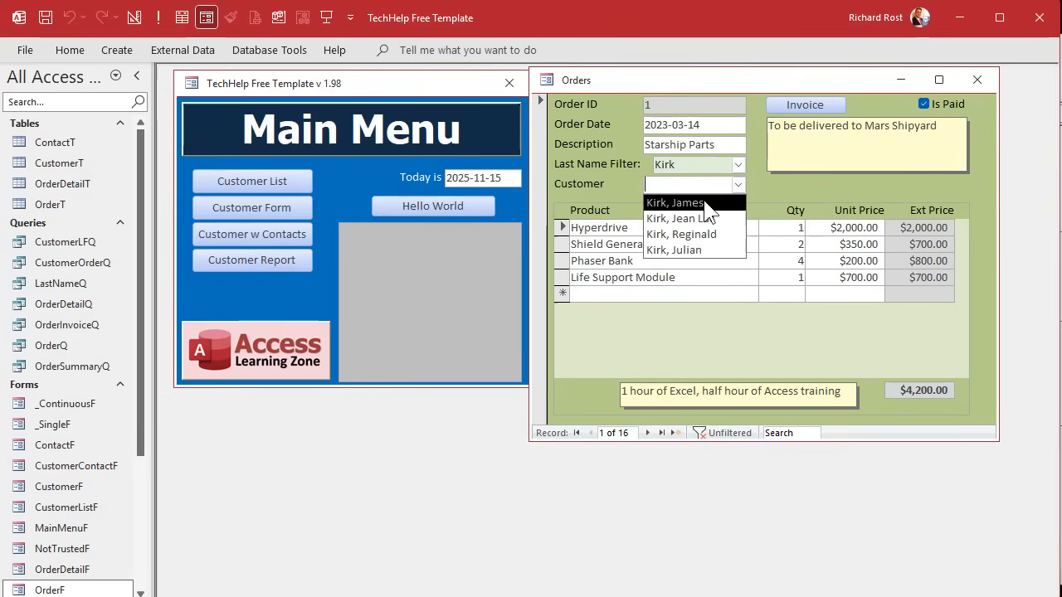
click(674, 202)
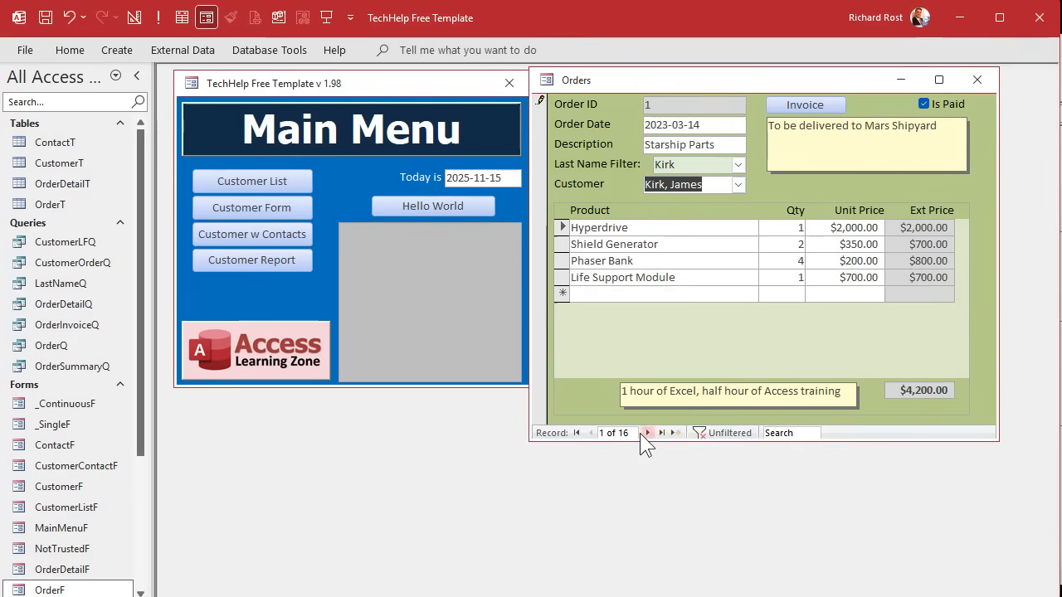
Step: Advance to a later order, filter last names to Peart, then move to the next order
click(661, 432)
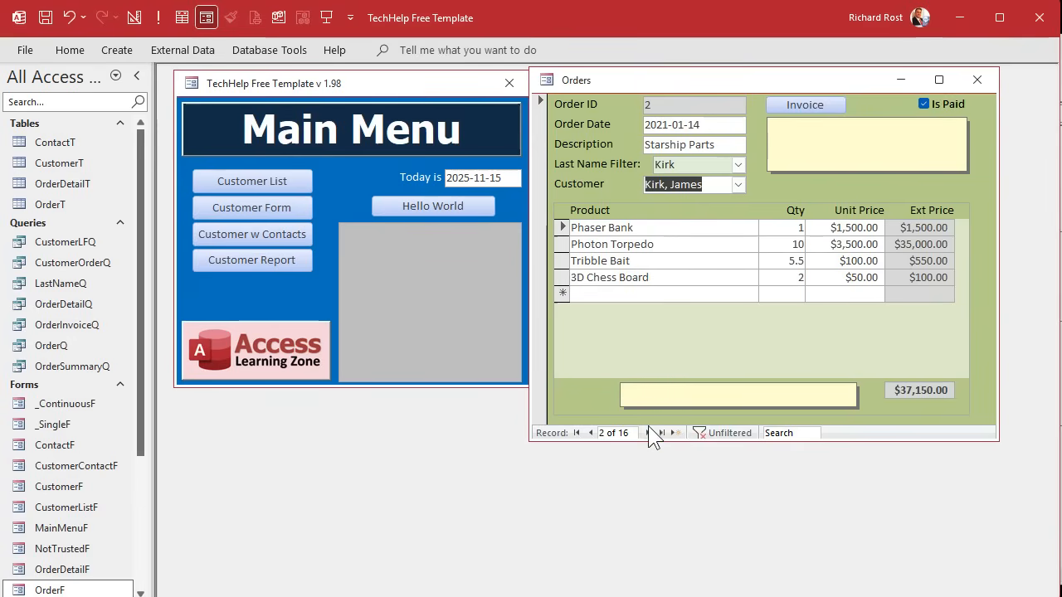
click(648, 432)
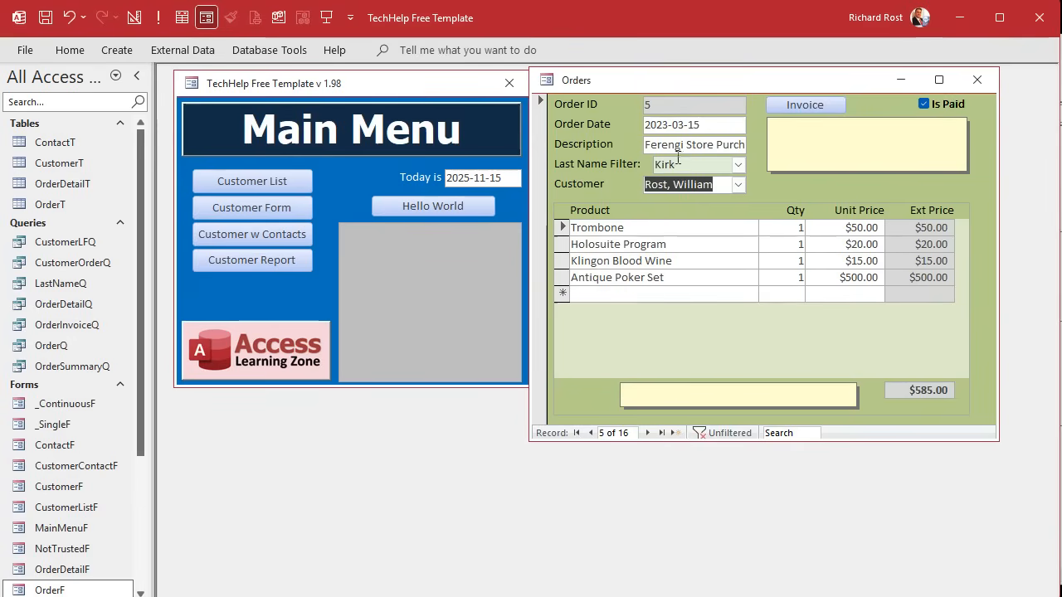
click(647, 432)
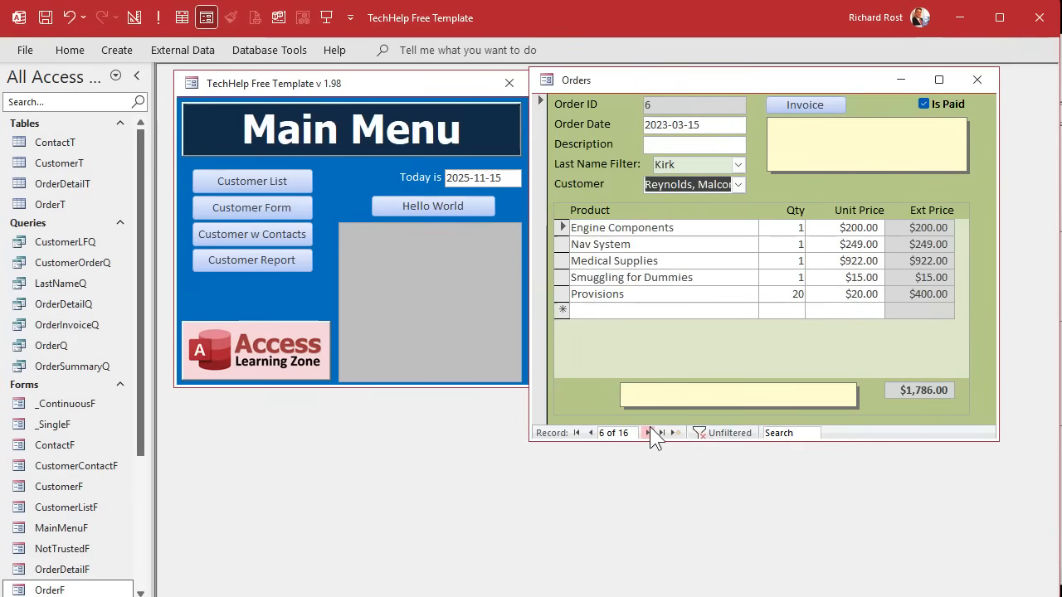
click(647, 432)
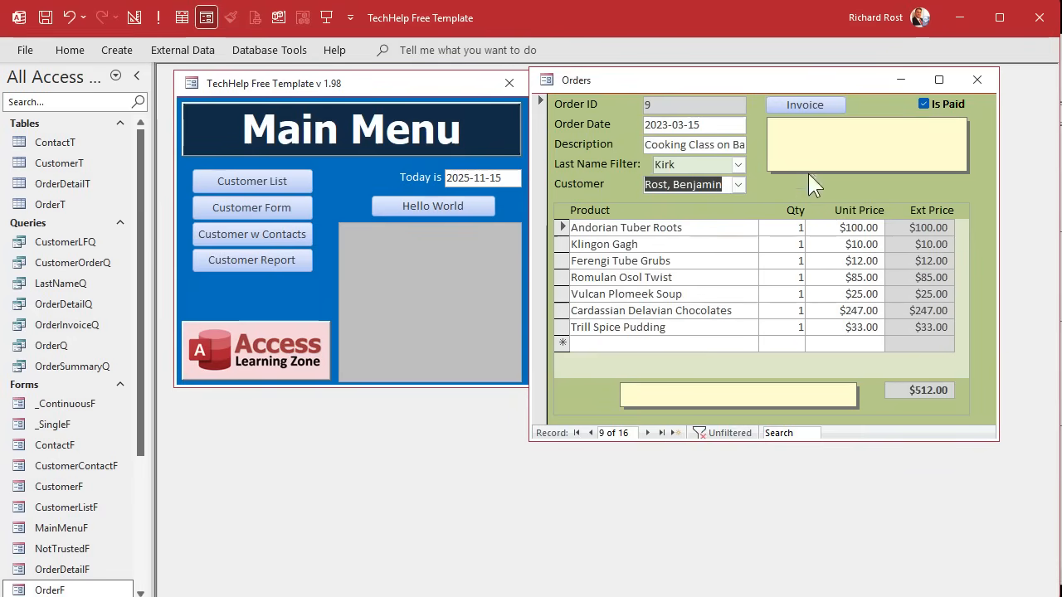
click(737, 164)
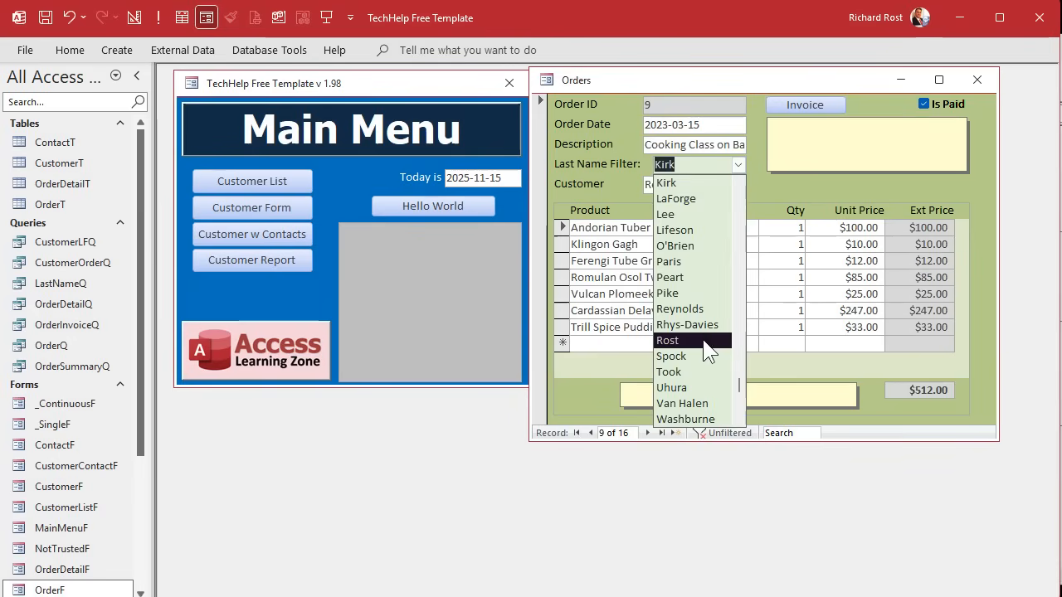
click(667, 340)
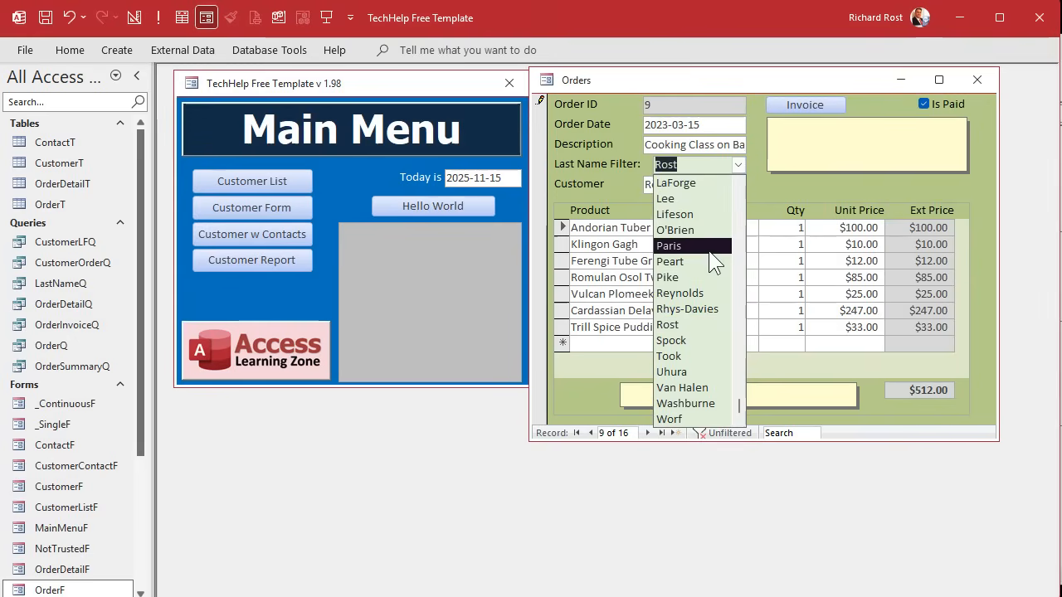
click(670, 261)
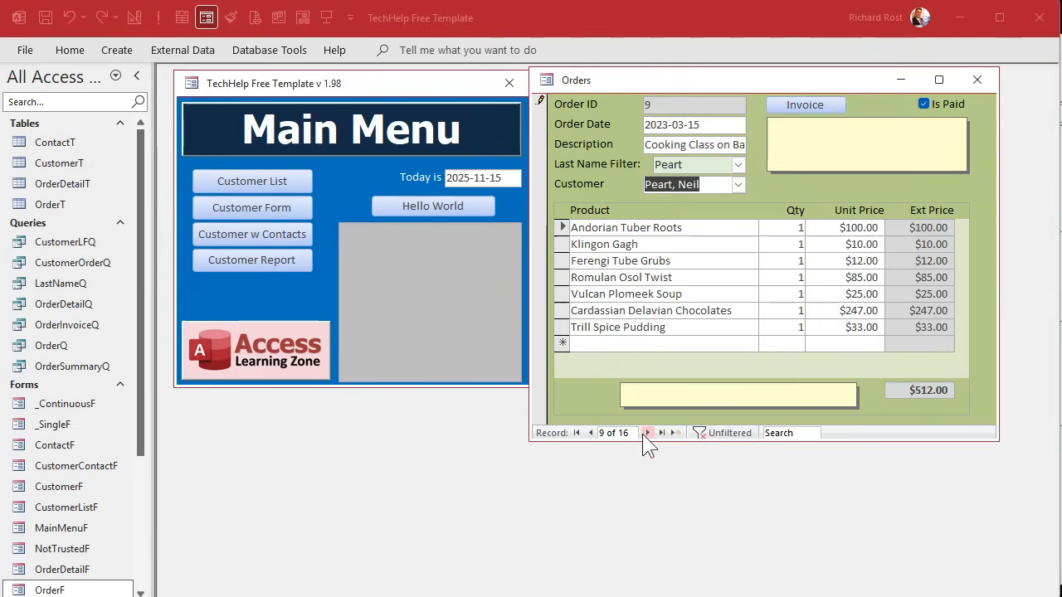
click(647, 432)
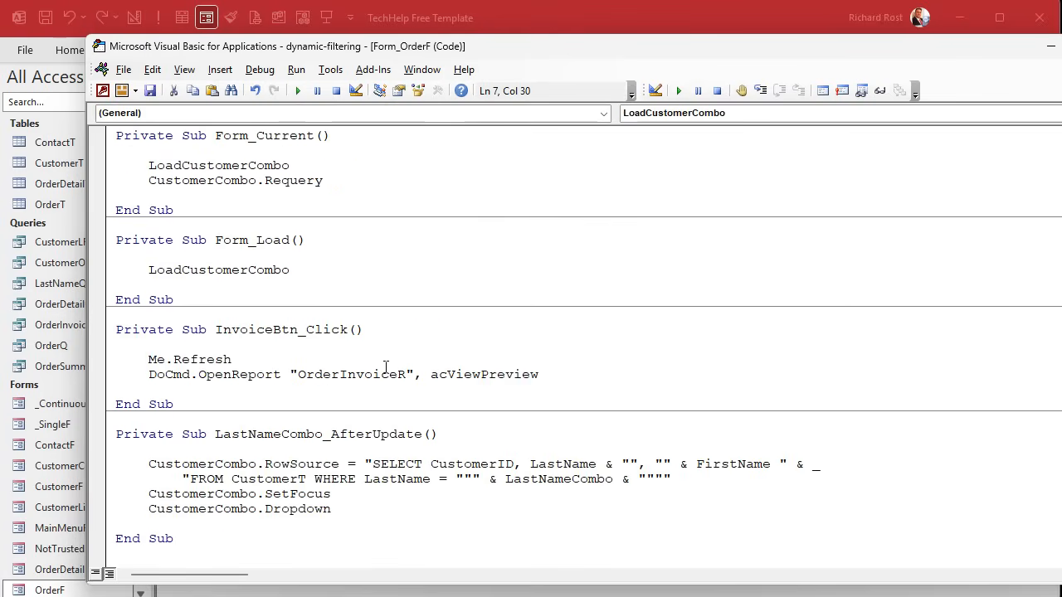
mouse_move(556, 75)
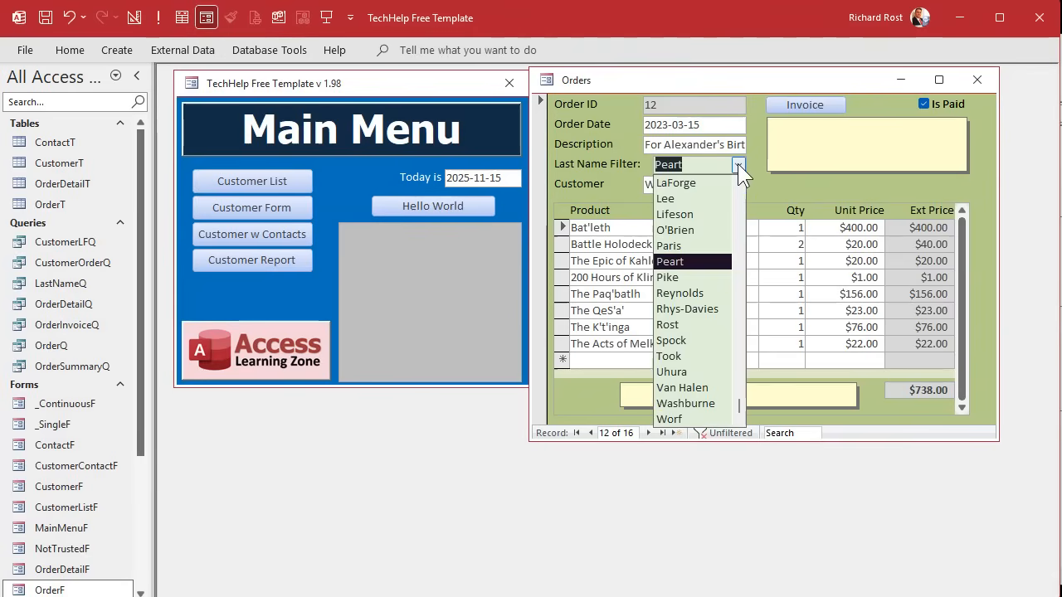
Step: Filter order 12 to LaForge, move to order 13, and check its Data, Mr.-only customer list
click(675, 183)
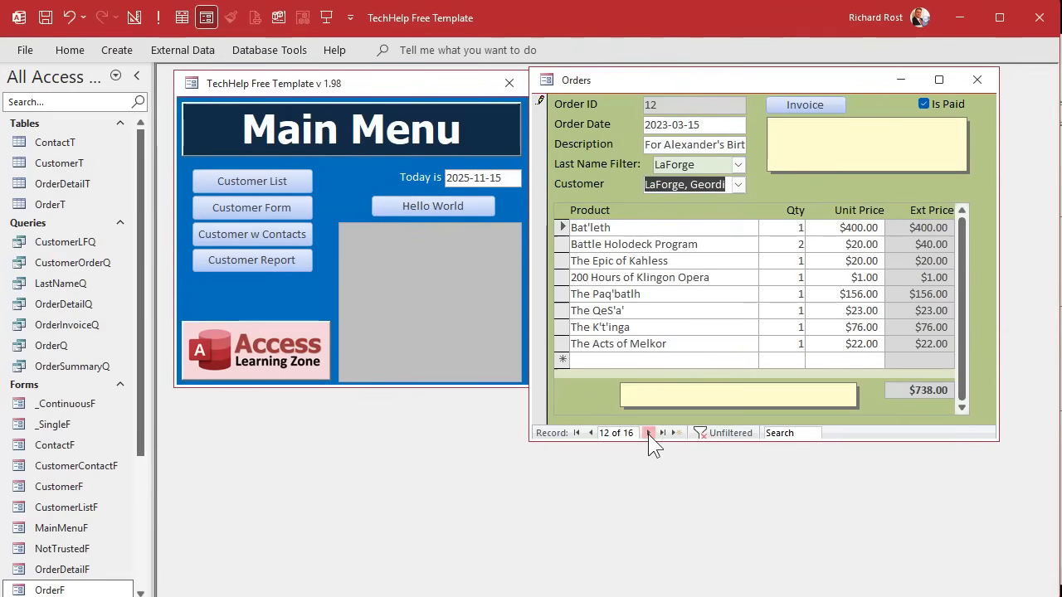
click(650, 433)
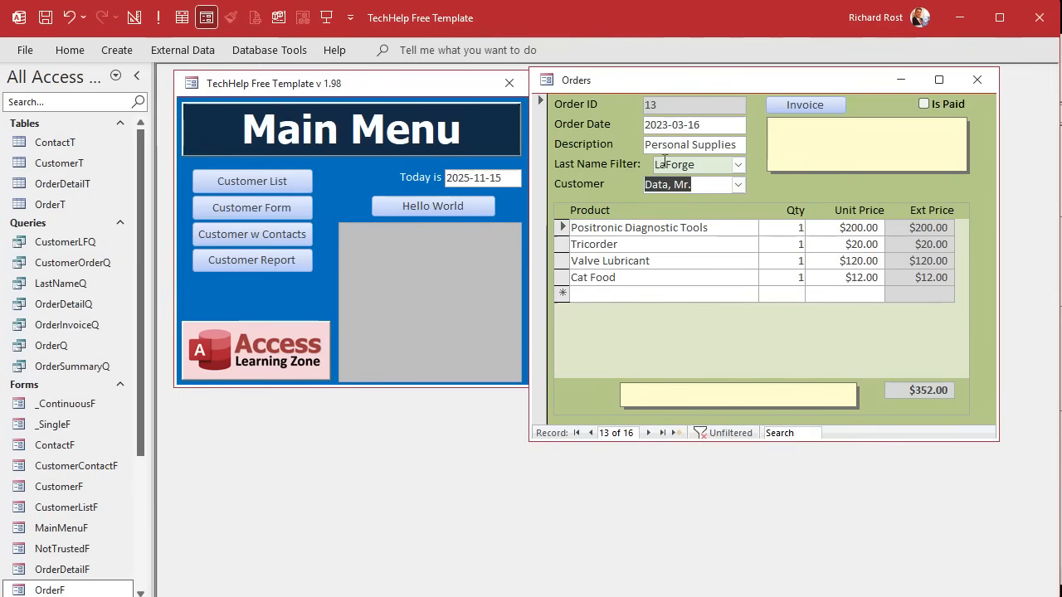
mouse_move(1049, 170)
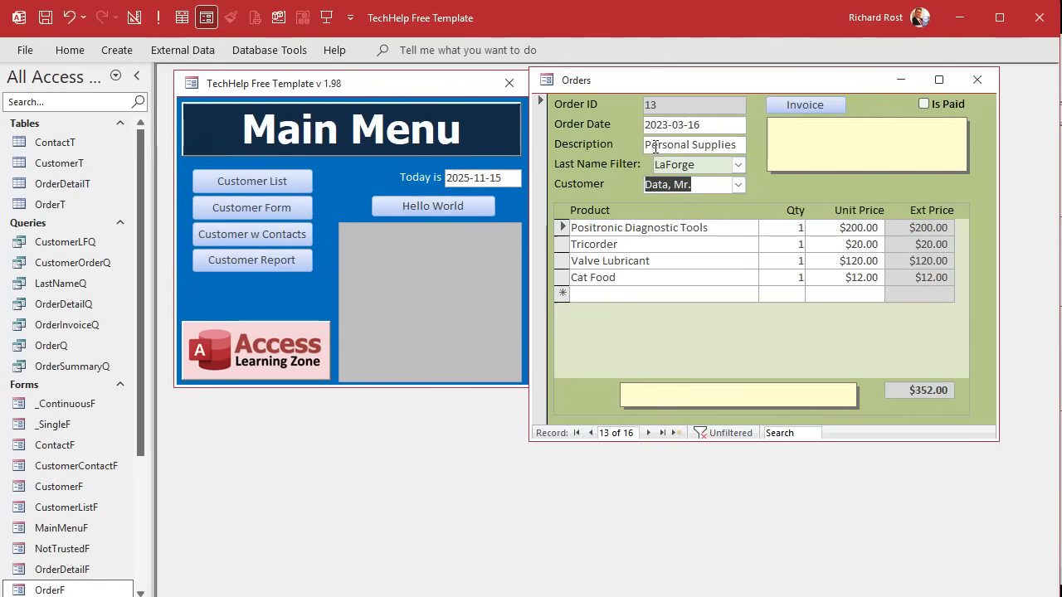
mouse_move(669, 217)
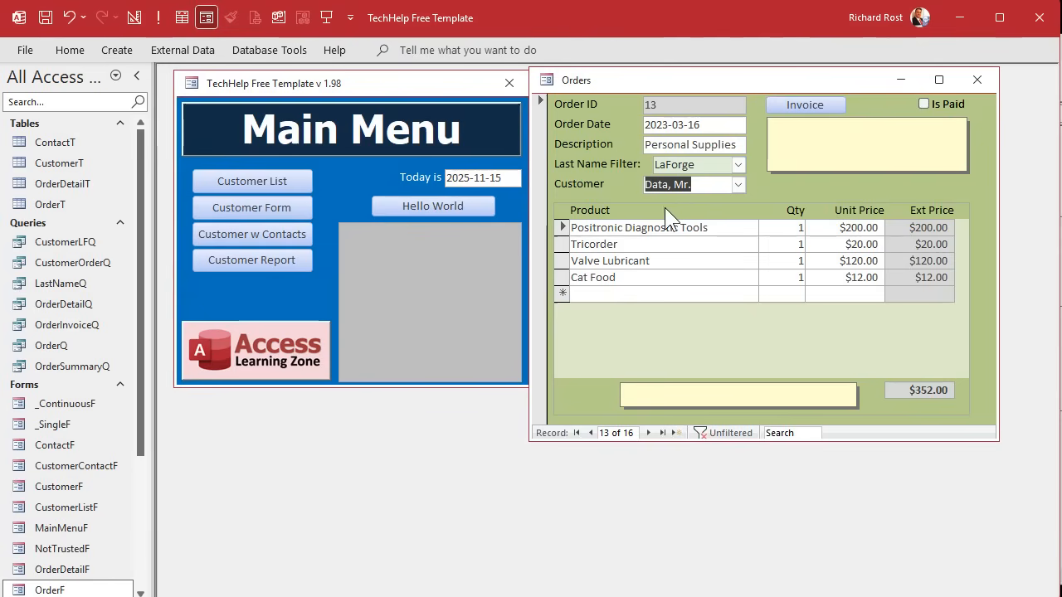
click(737, 184)
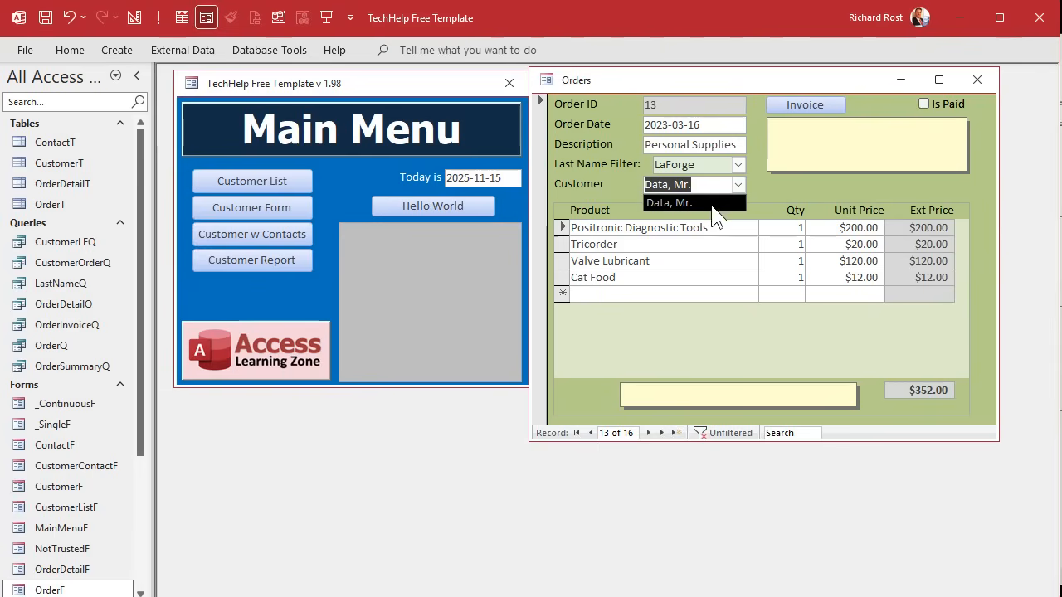
mouse_move(709, 211)
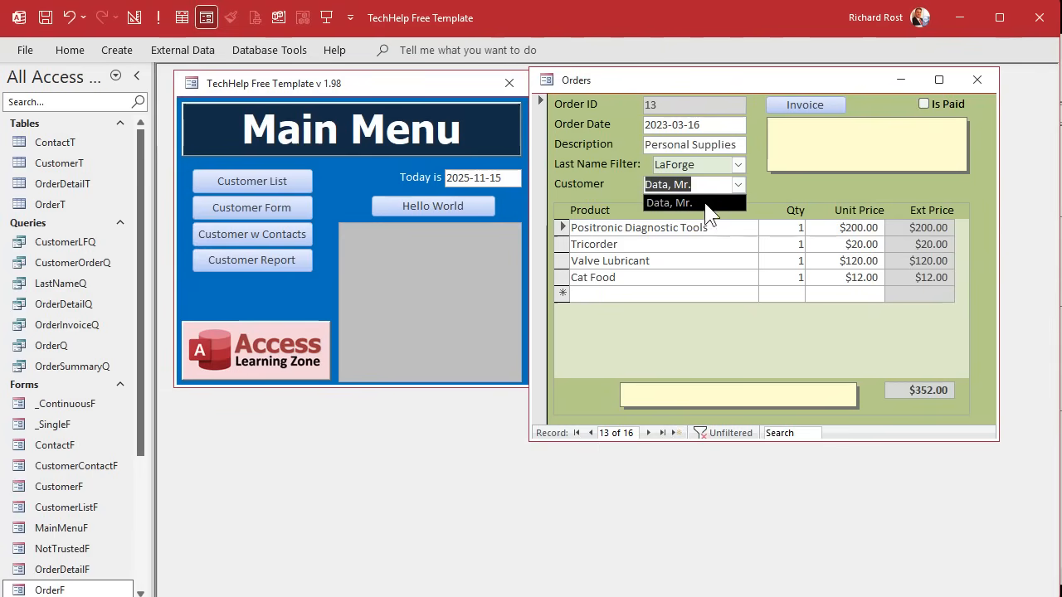
mouse_move(732, 209)
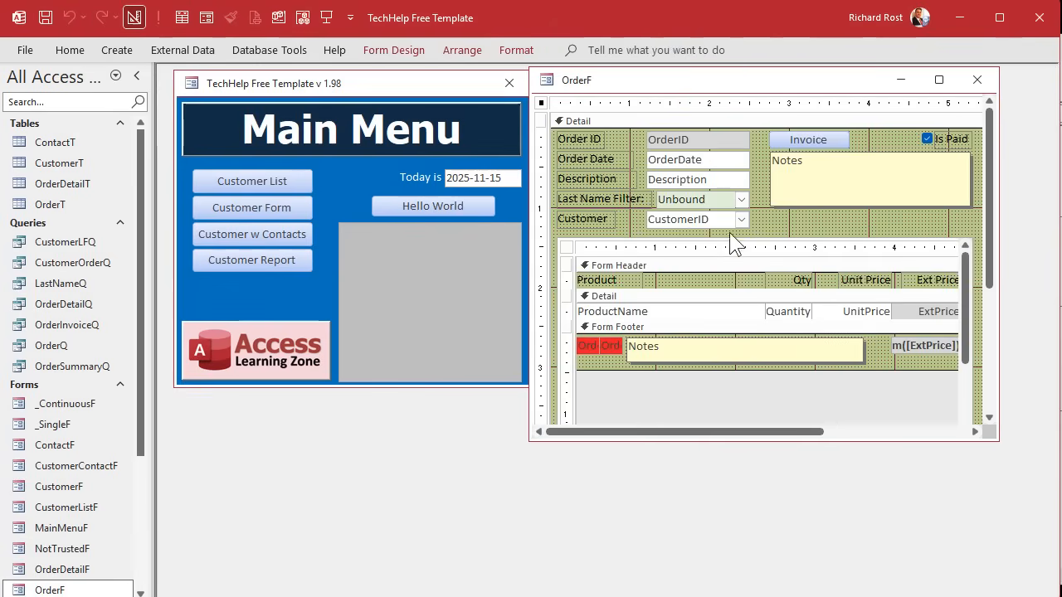
Step: Review CustomerCombo's Column Count 3 and Column Widths 0";2";0", then return to the OrderF module
click(695, 219)
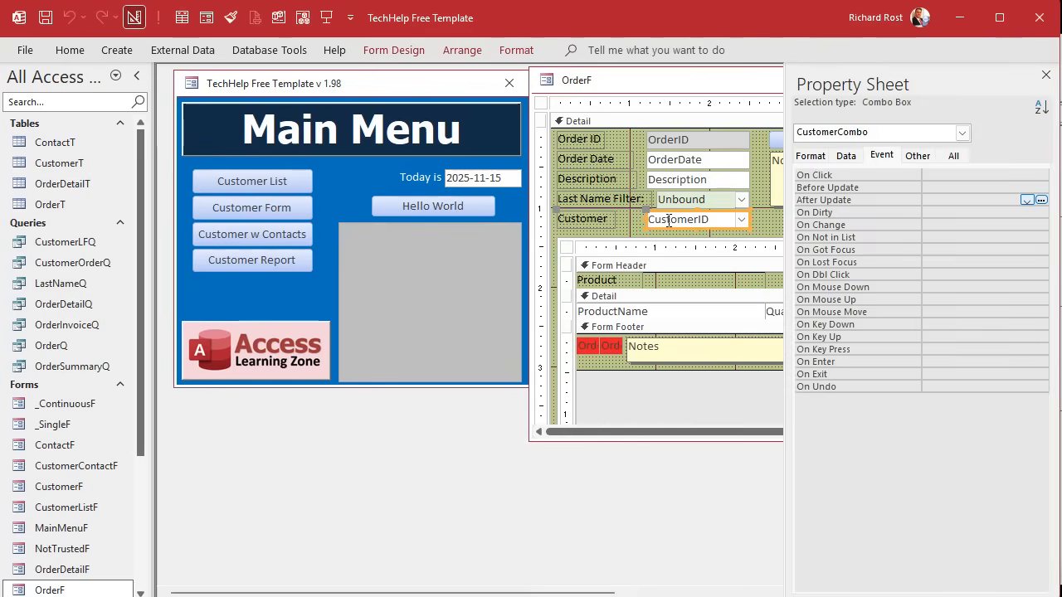
click(810, 155)
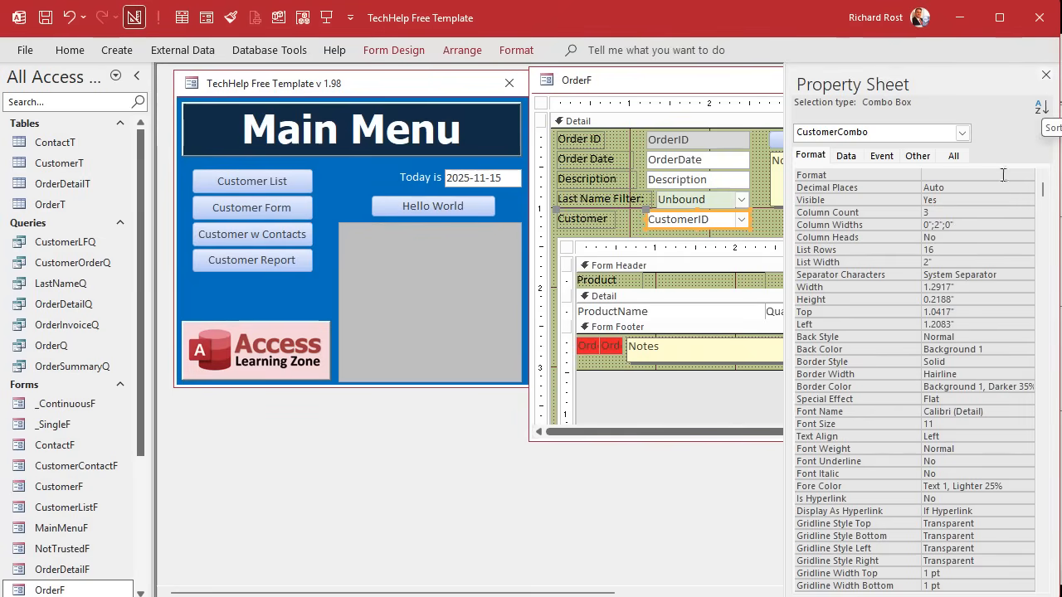
click(1045, 74)
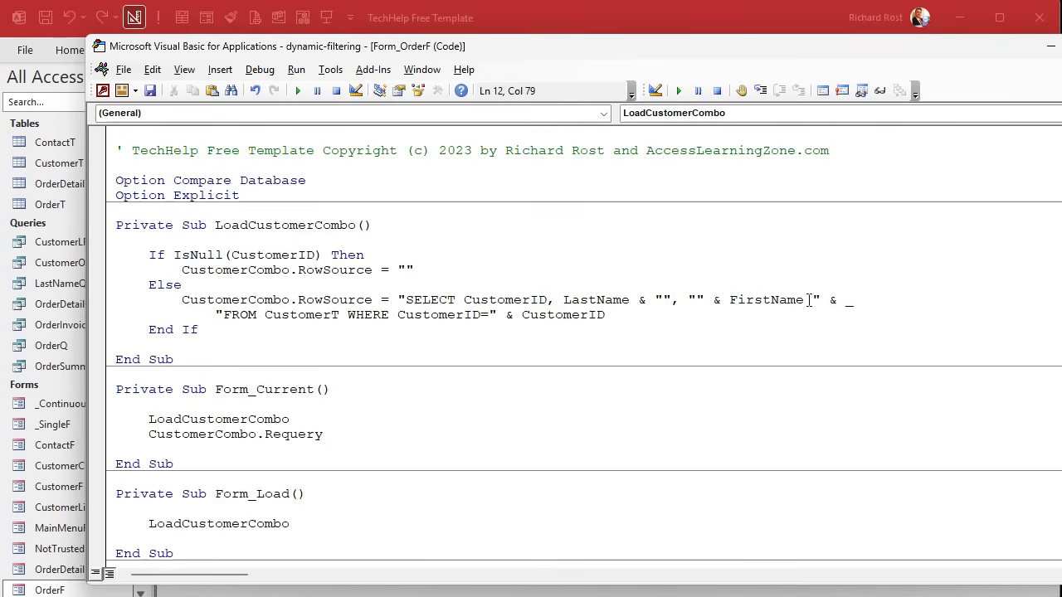
Step: Add LastName to LoadCustomerCombo's query and set LastNameCombo = CustomerCombo.Column(2)
text(, Las")
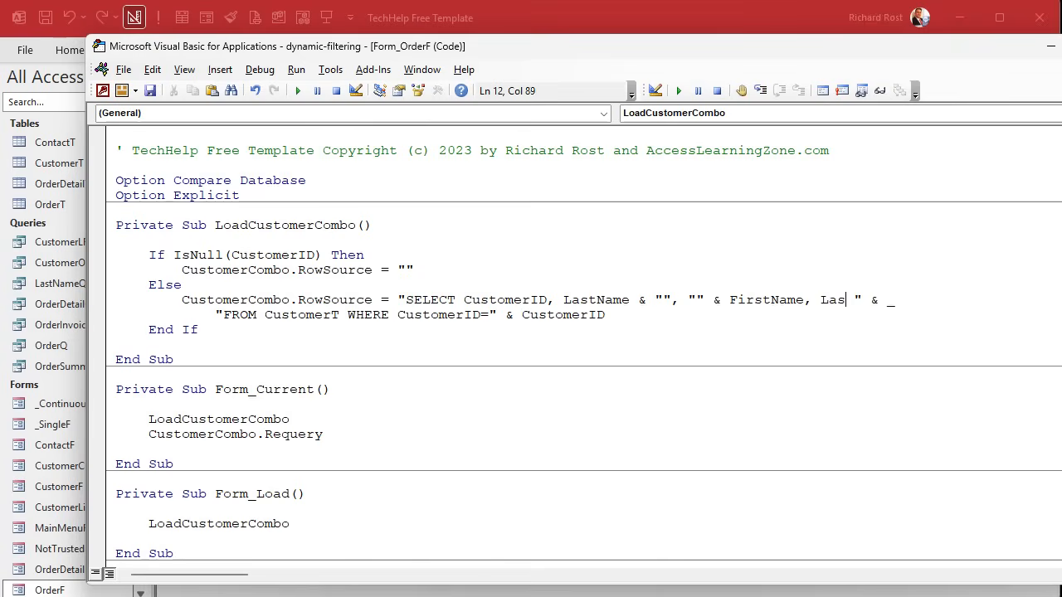
text(tName)
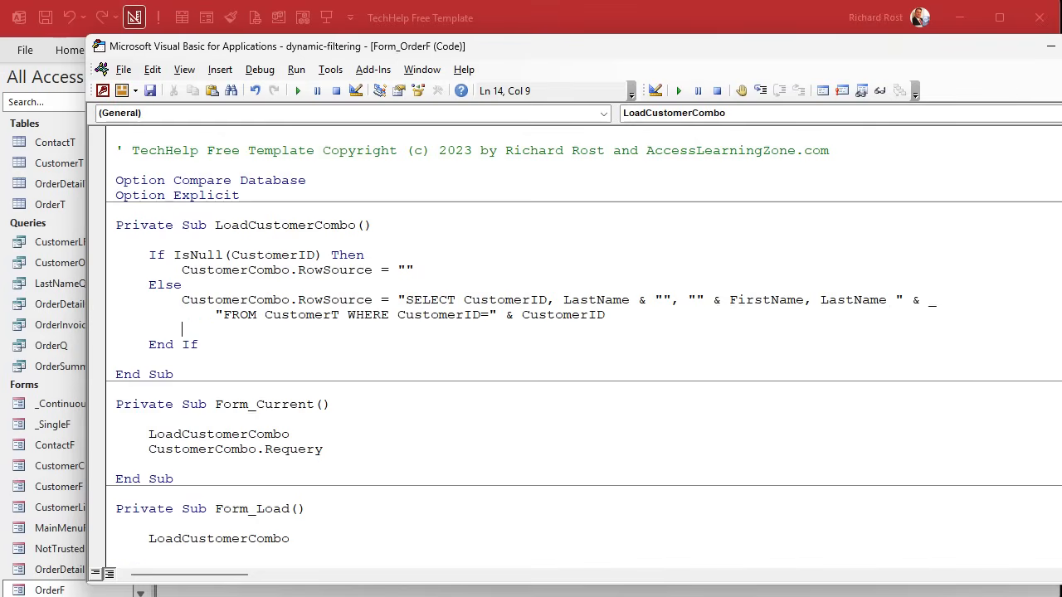
text(lastnamecombo =)
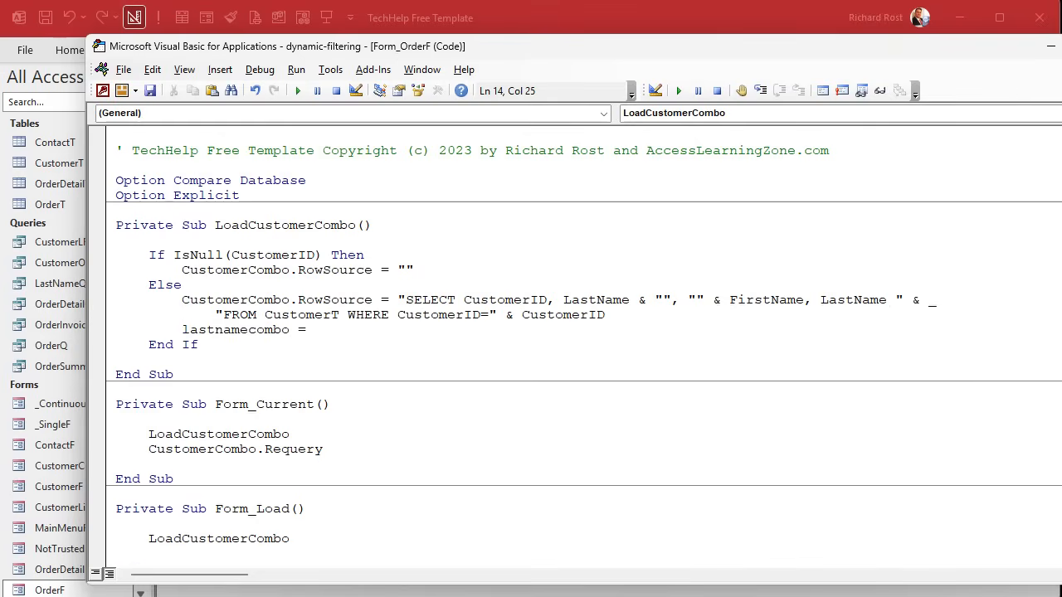
text(customercomb)
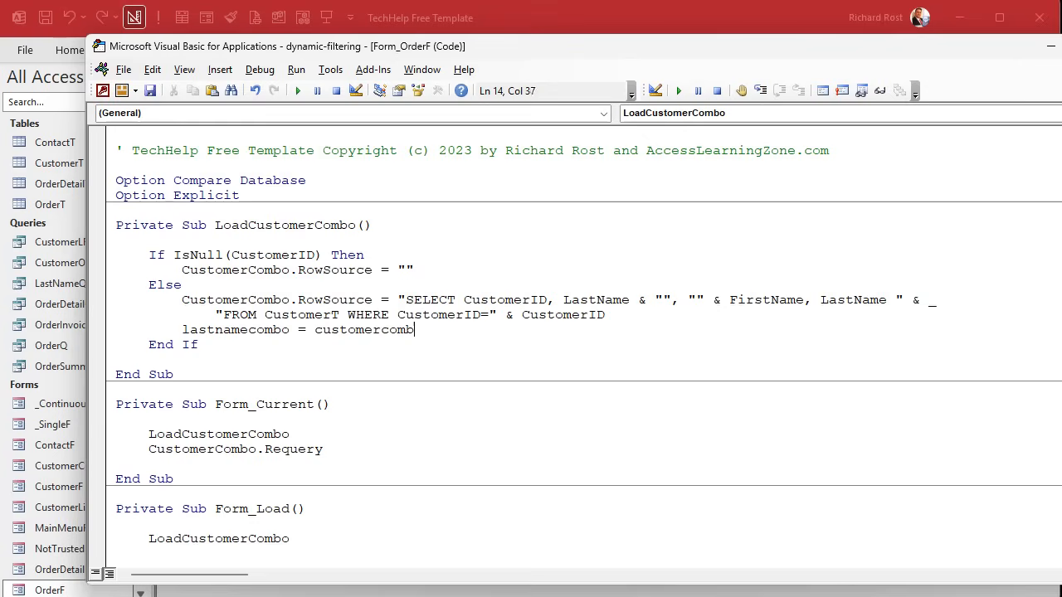
text(.column)
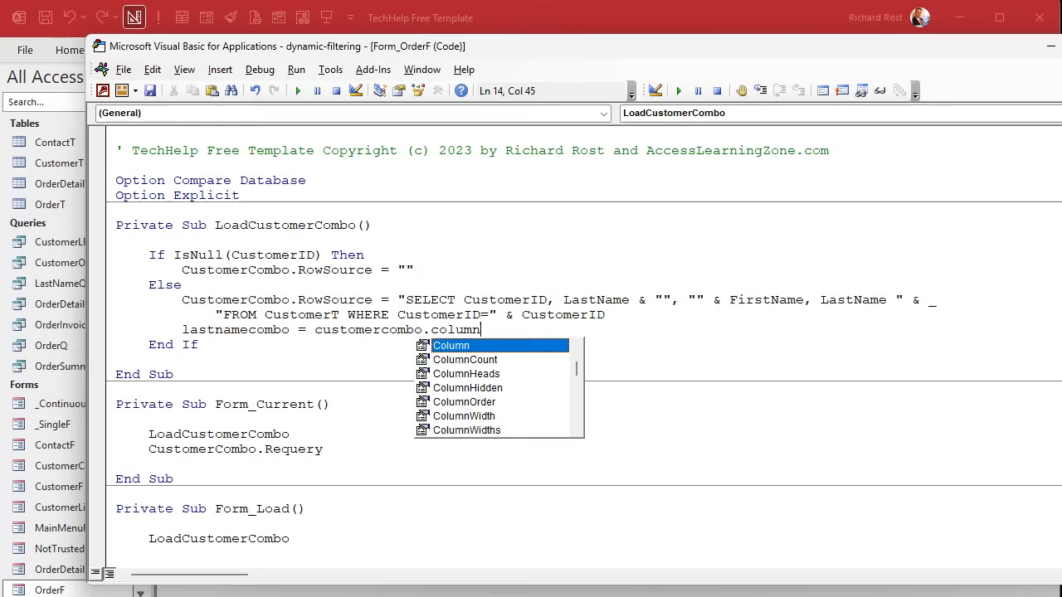
text((2))
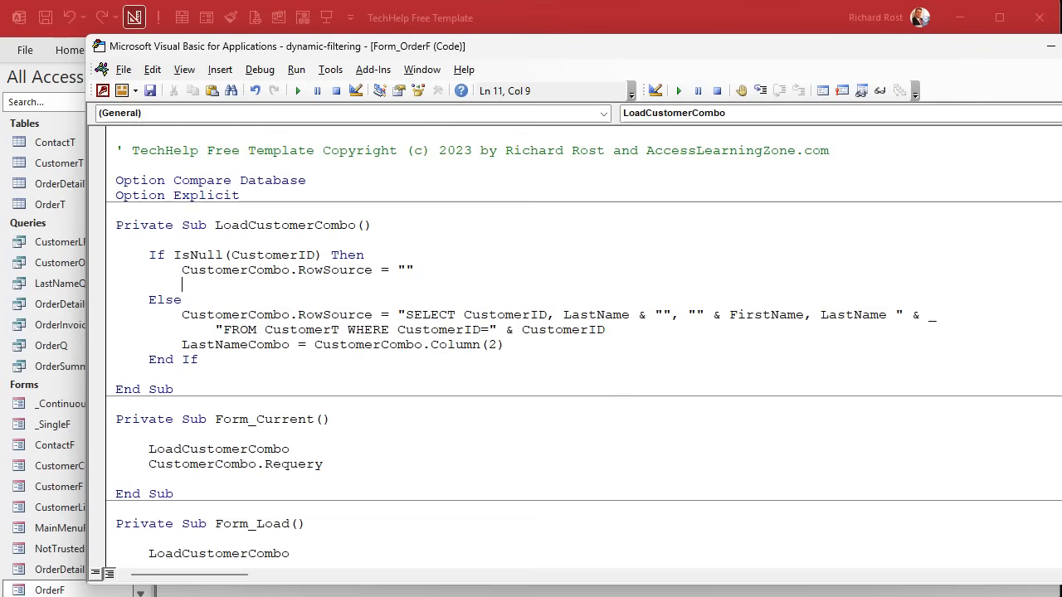
text(lastnamecombo =)
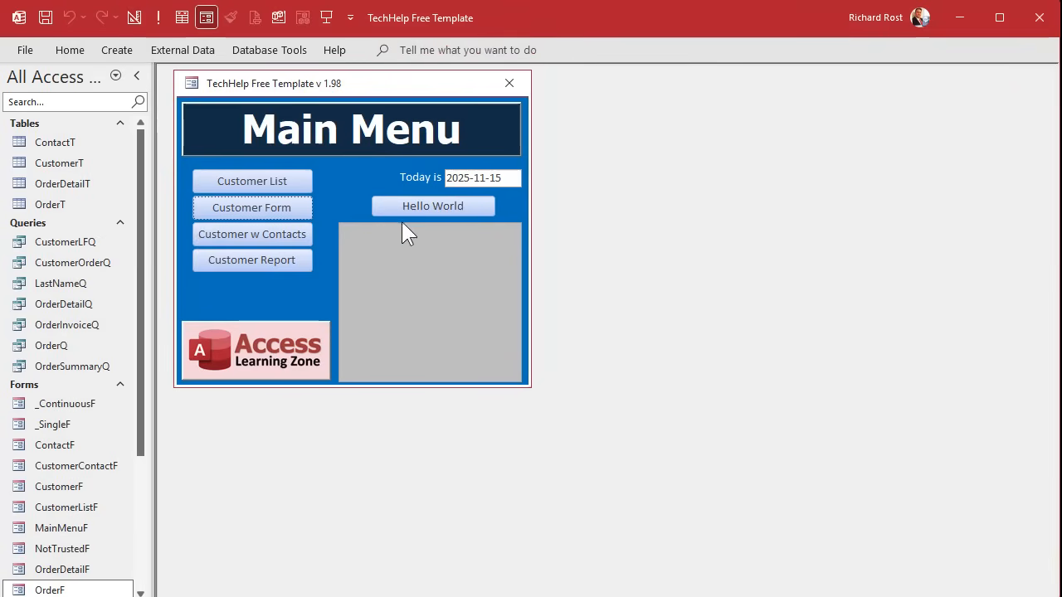
Step: Open the customer's orders from Customer Form, remove the filter, and step forward three orders
click(253, 207)
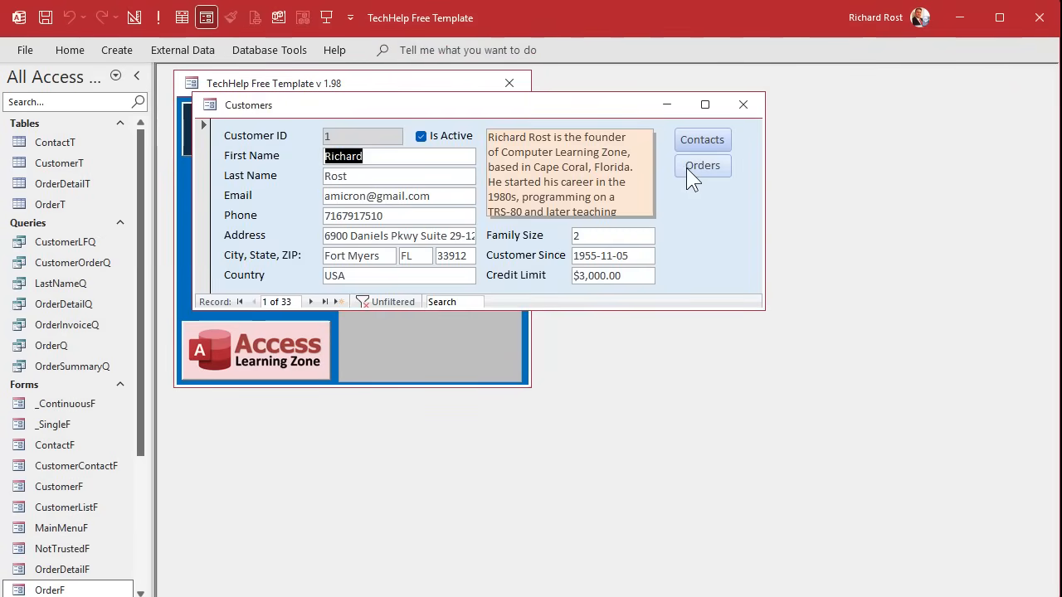
click(702, 165)
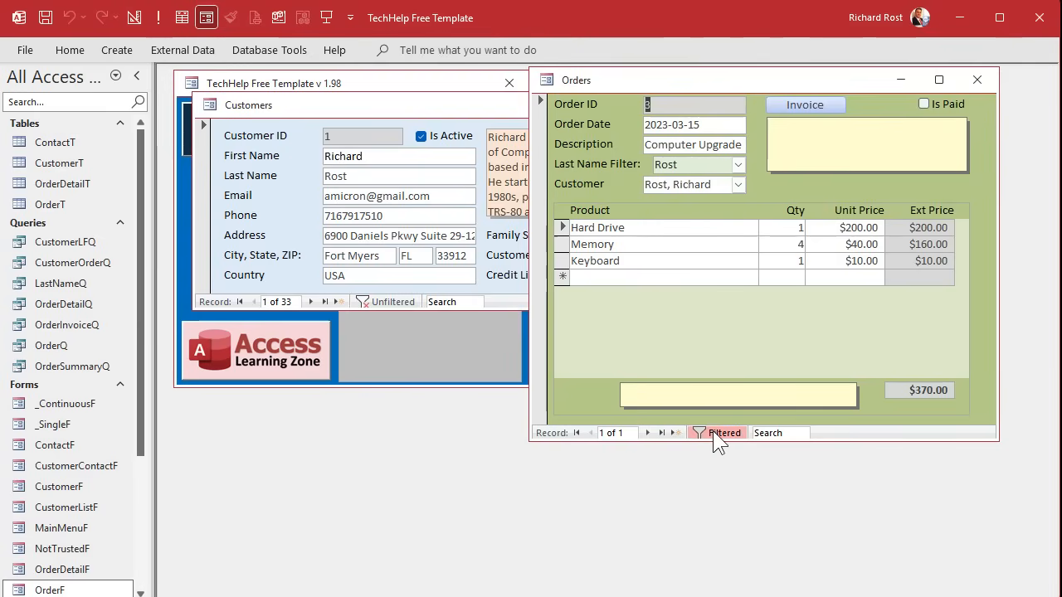
click(717, 432)
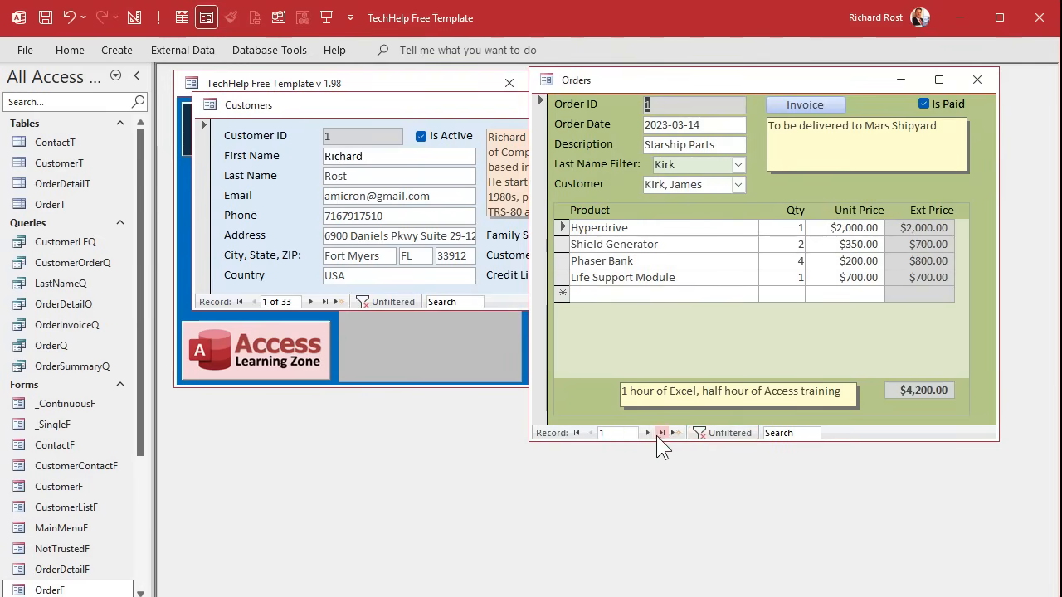
click(648, 433)
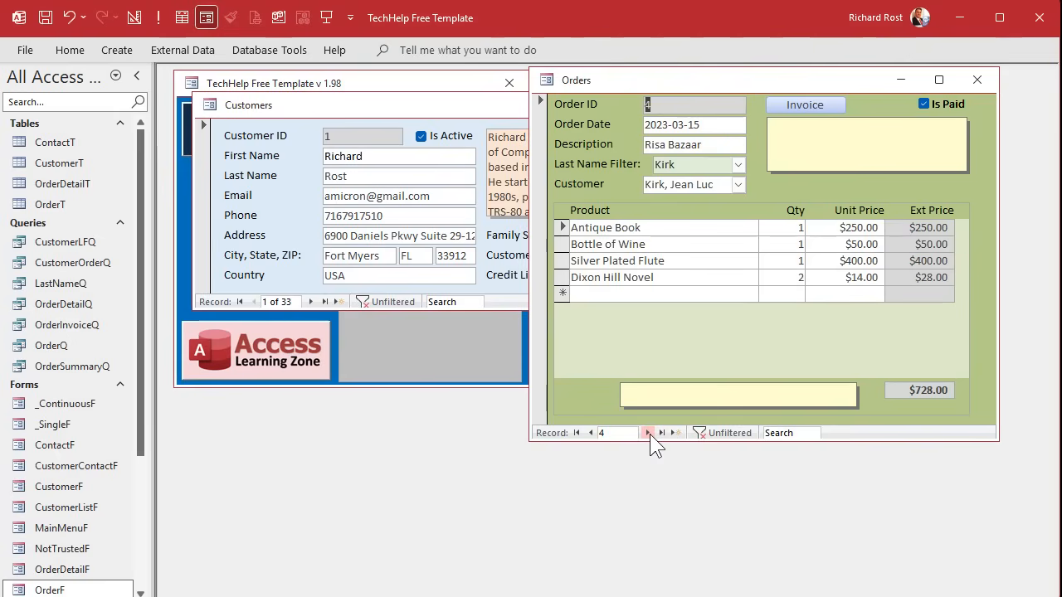
click(647, 432)
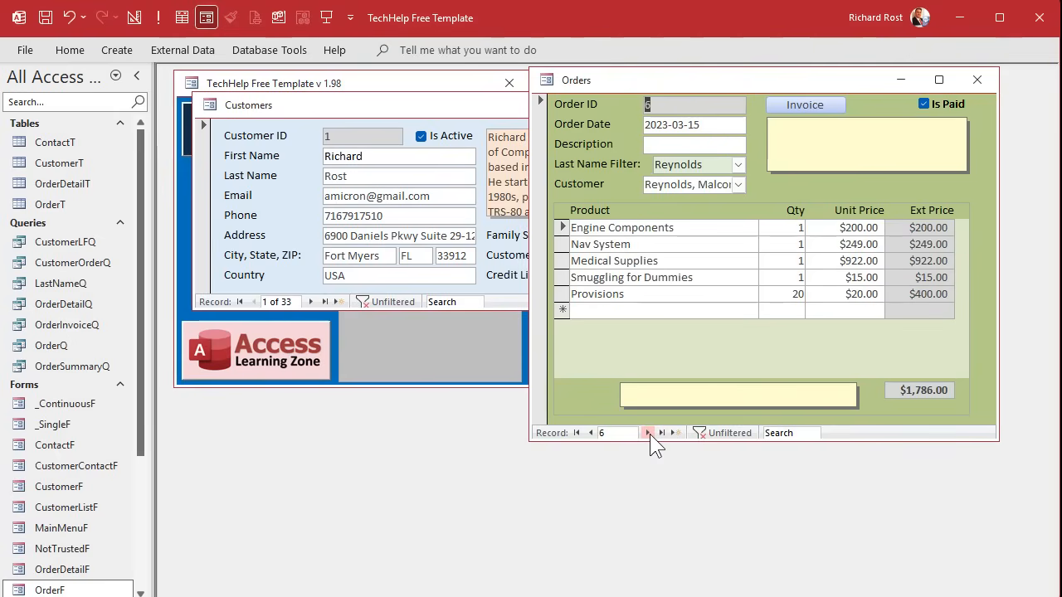
click(649, 432)
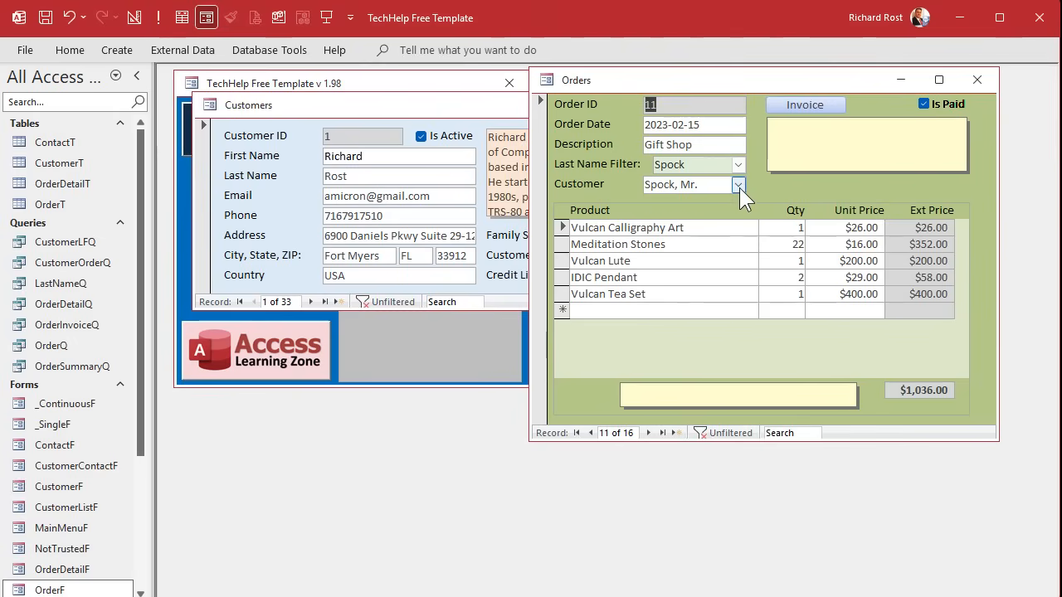
Step: Assign Lifeson, Alex via the Lifeson last name filter, then browse forward and back
click(685, 184)
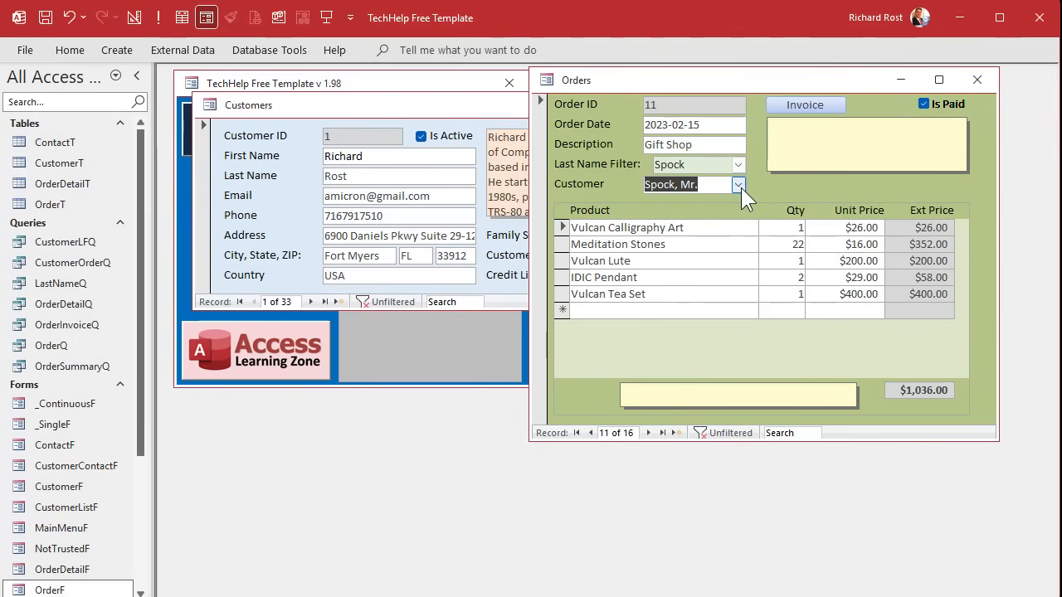
click(737, 164)
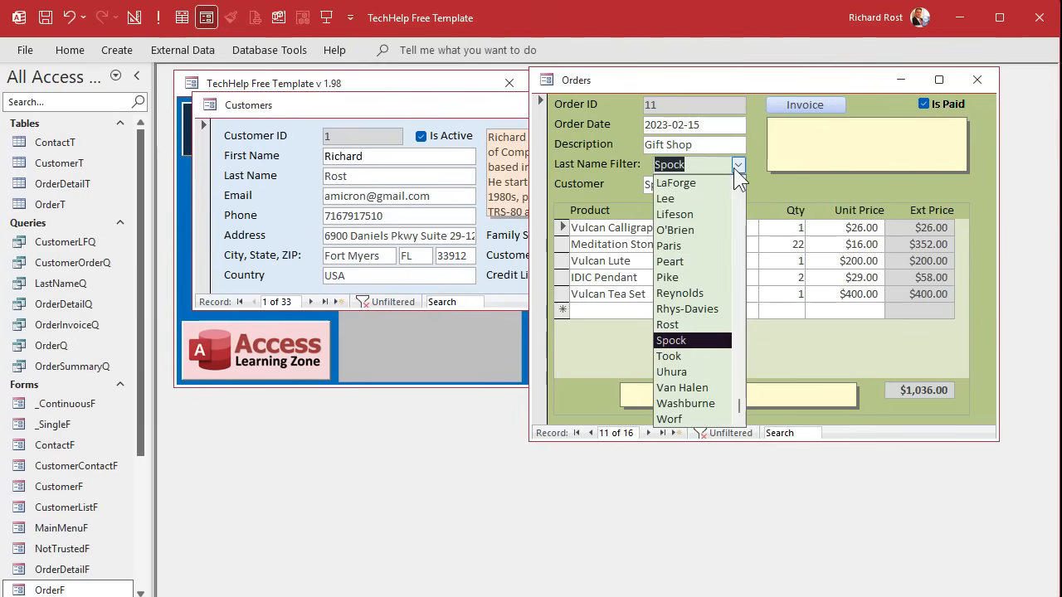
click(674, 214)
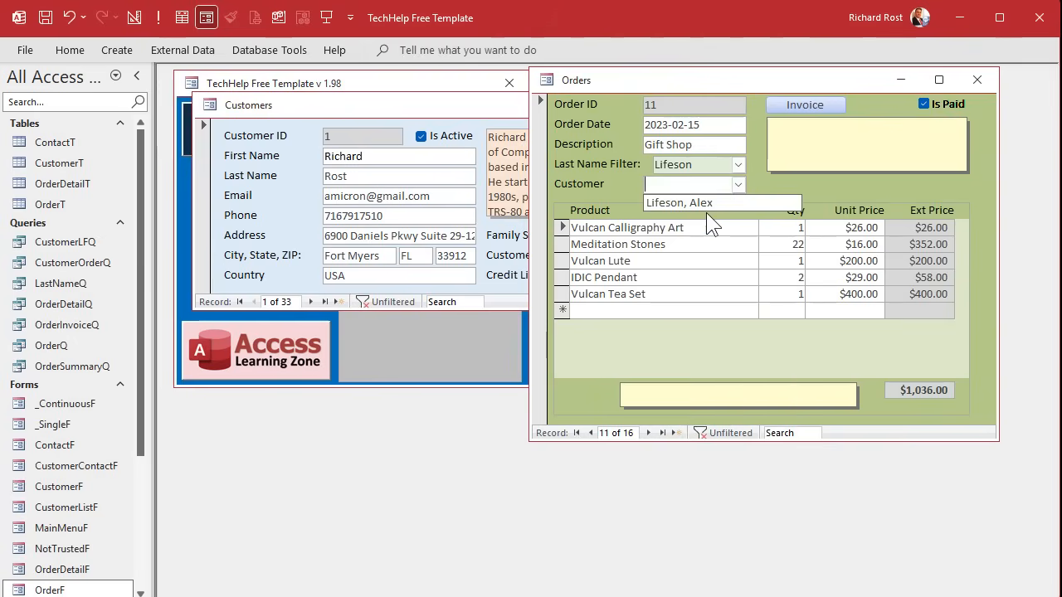
click(679, 203)
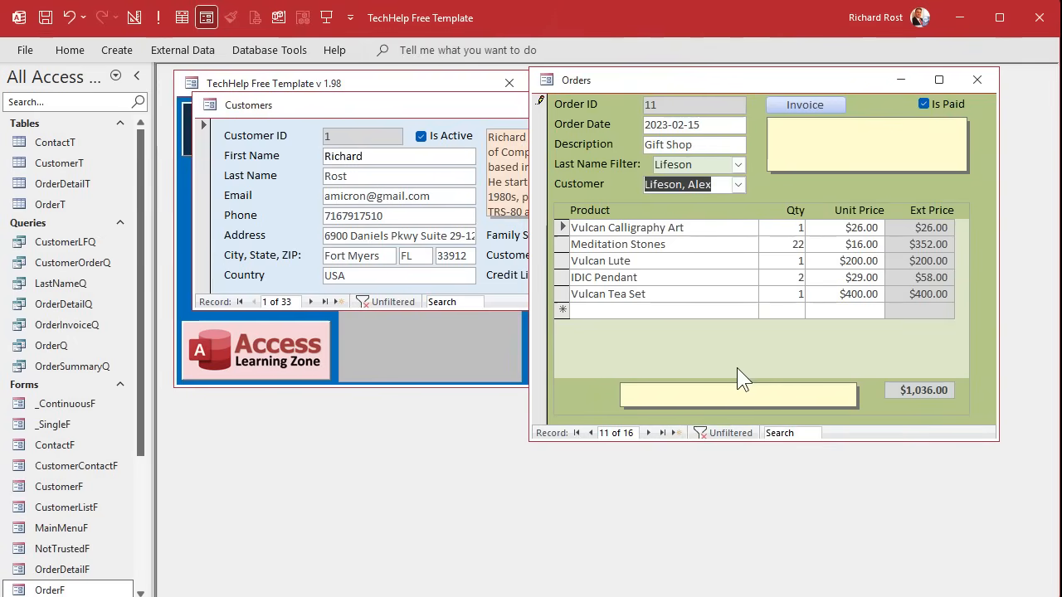
click(648, 432)
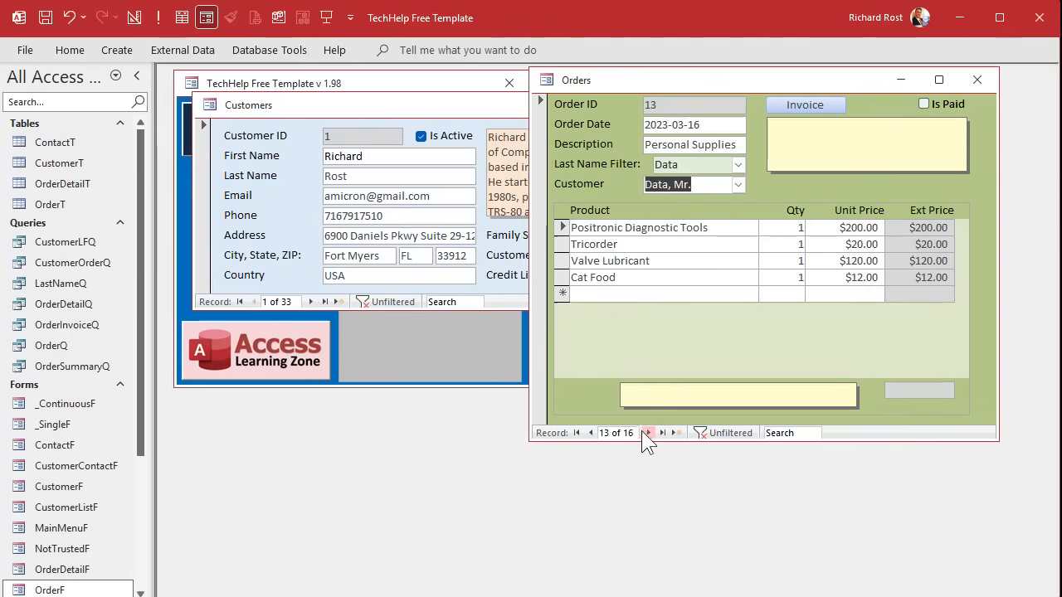
click(590, 432)
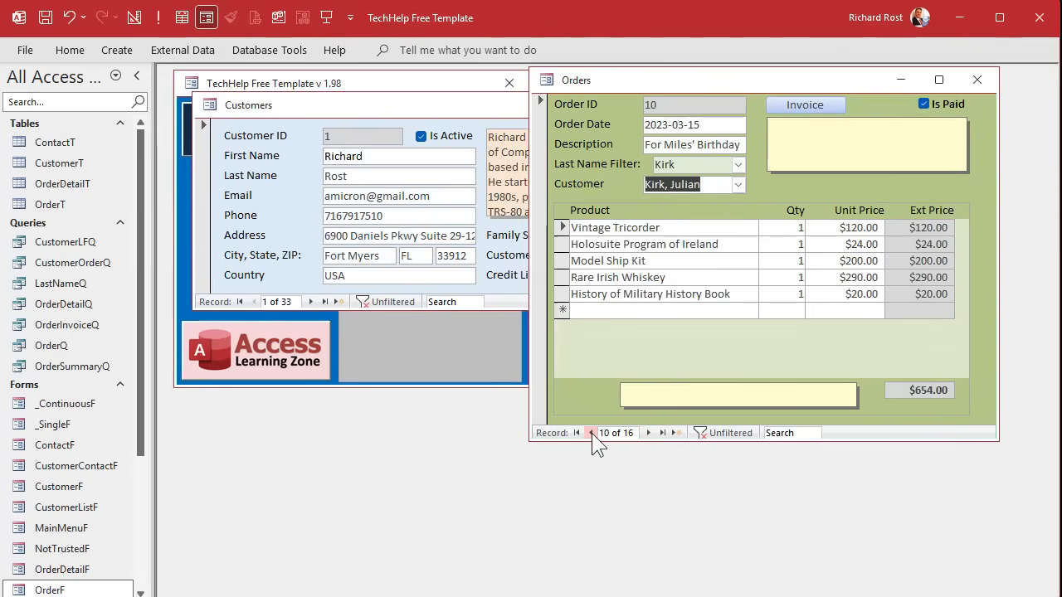
click(590, 432)
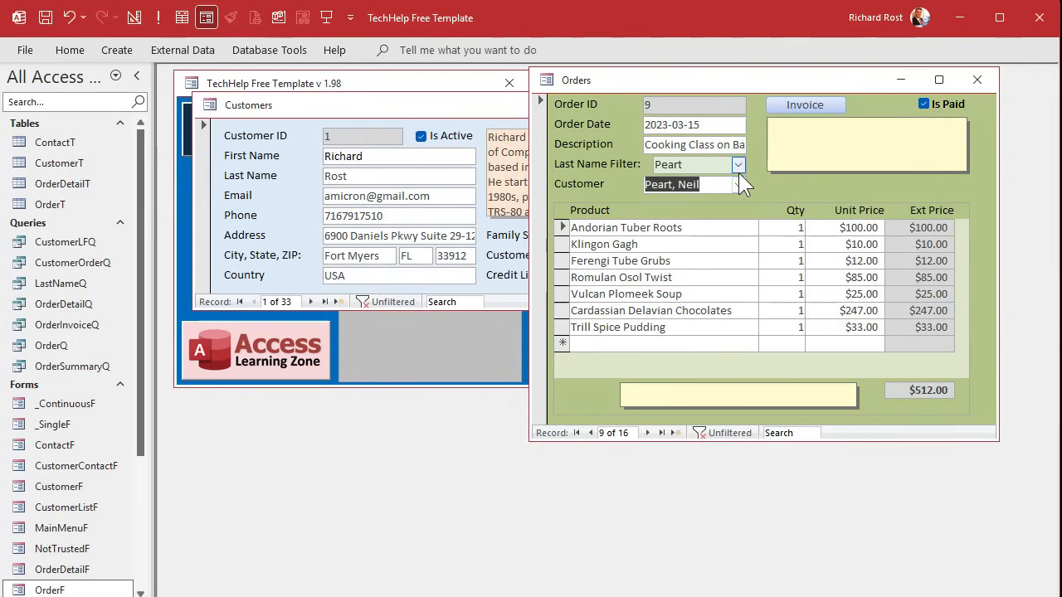
Step: On order 9, keep Peart as the last name filter and pick Peart, Neil as customer
click(738, 165)
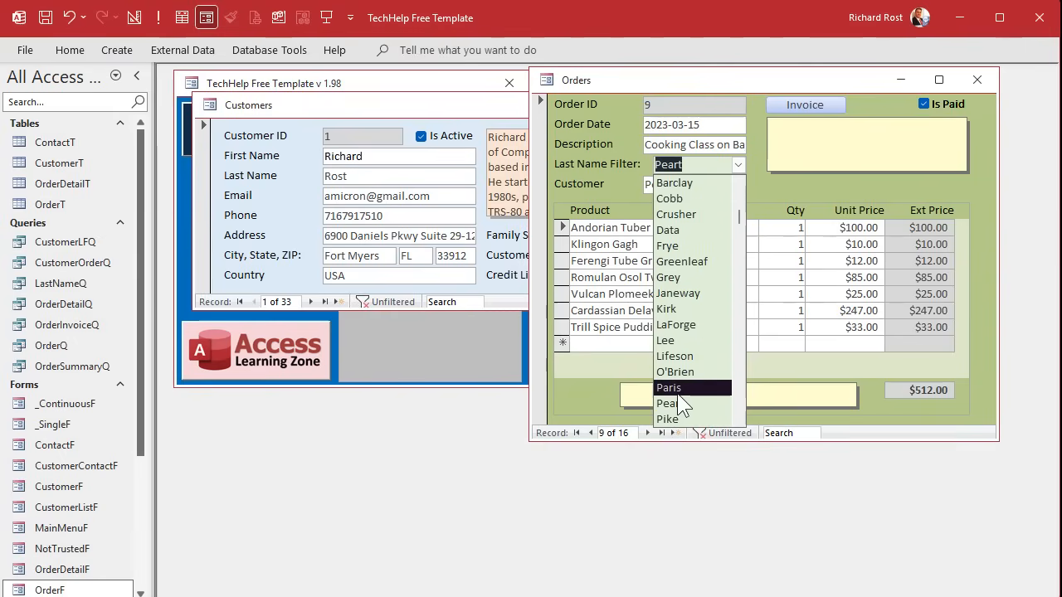
click(668, 403)
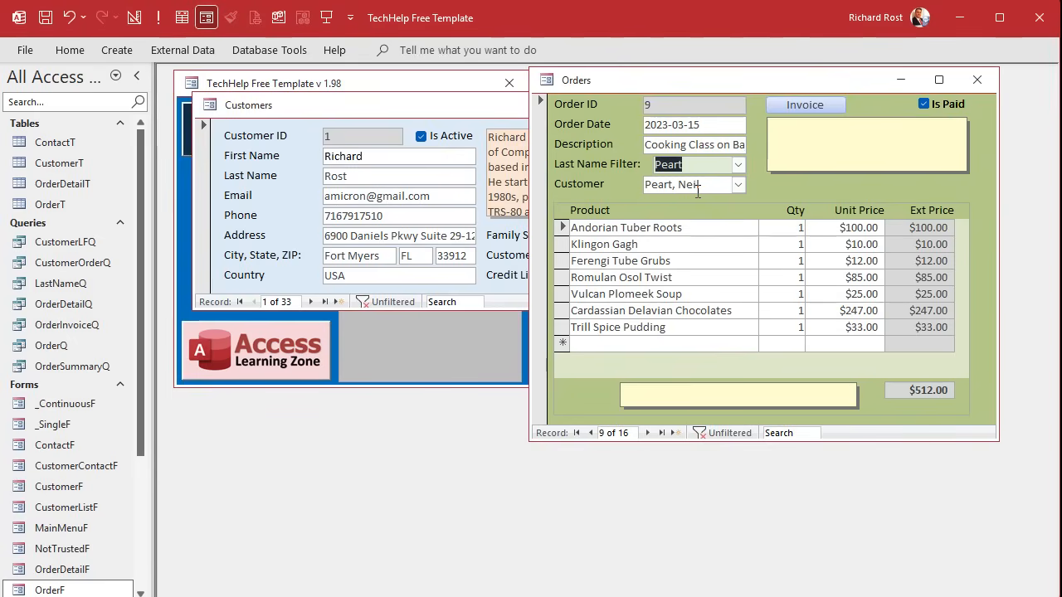
mouse_move(772, 189)
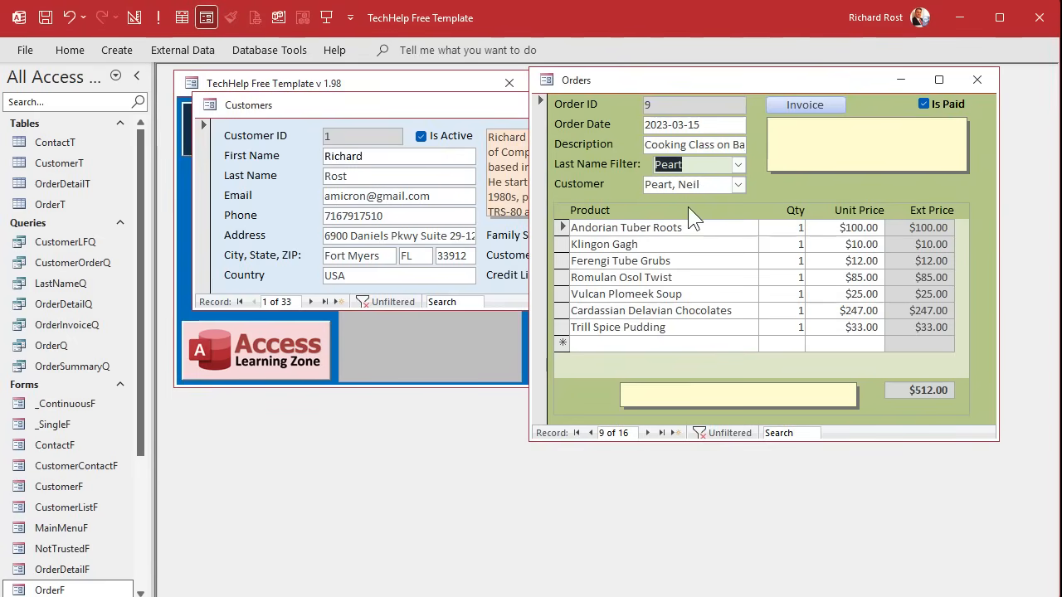
click(736, 184)
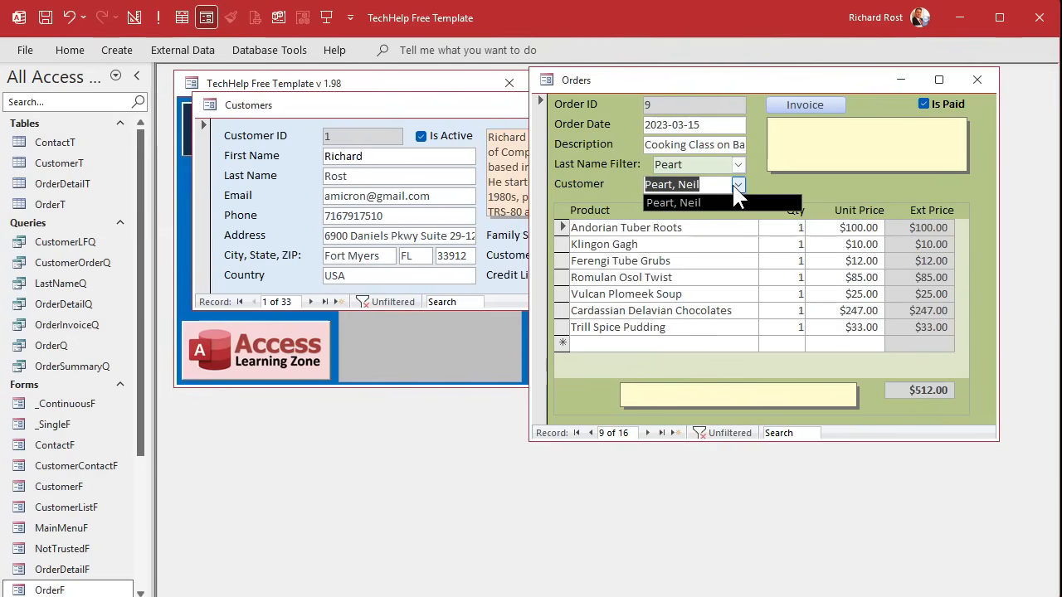
click(672, 202)
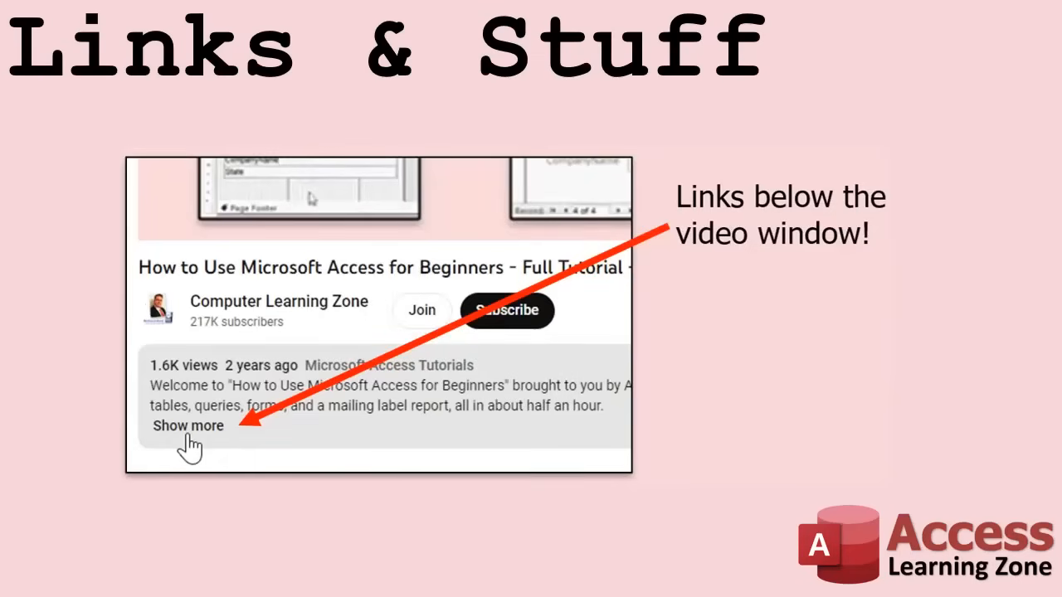
mouse_move(211, 483)
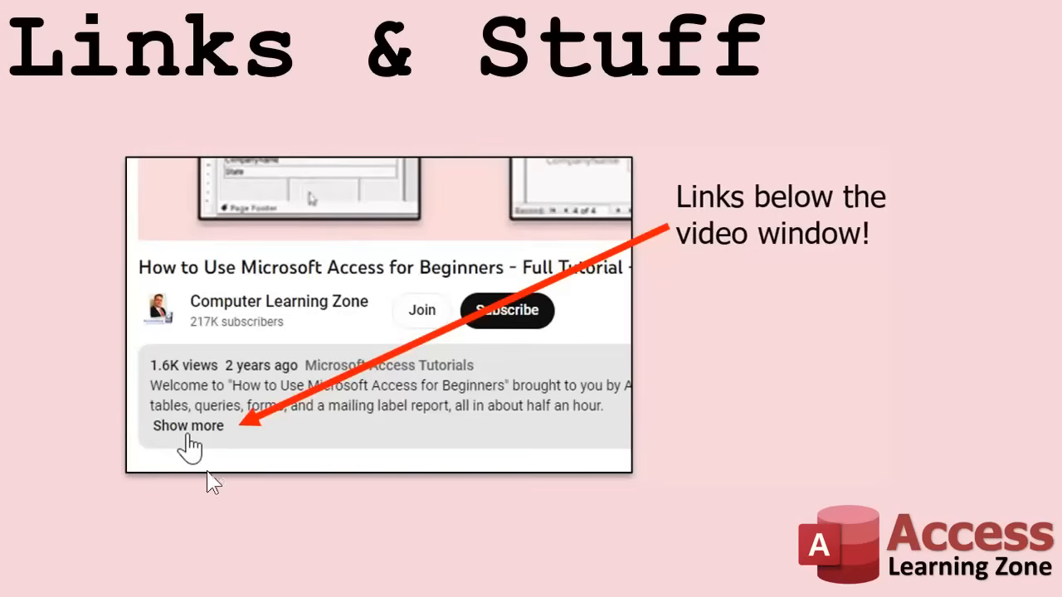